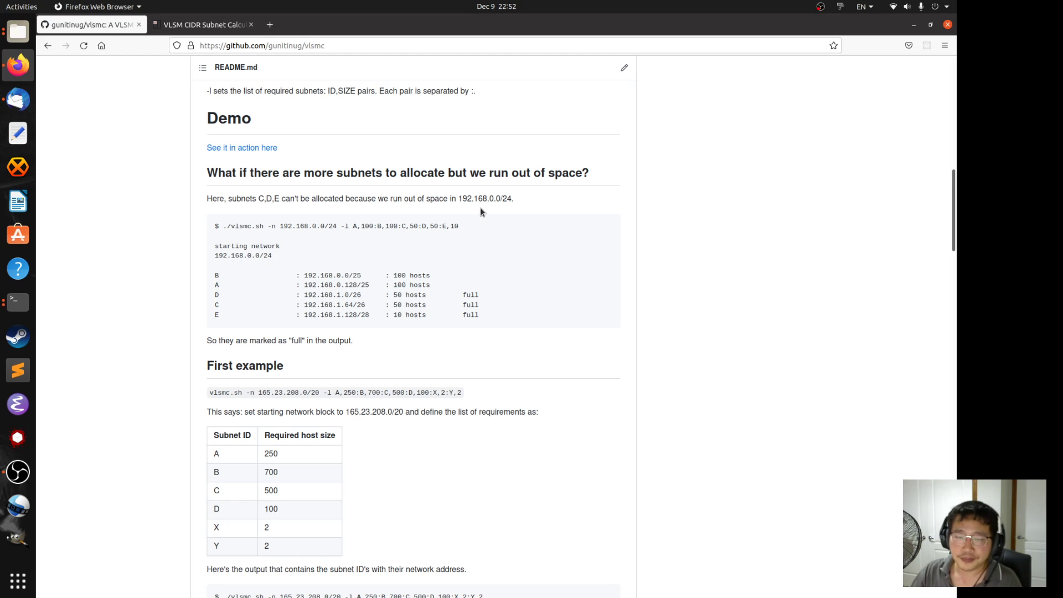
{"action": "mouse_move", "coordinate": [488, 188]}
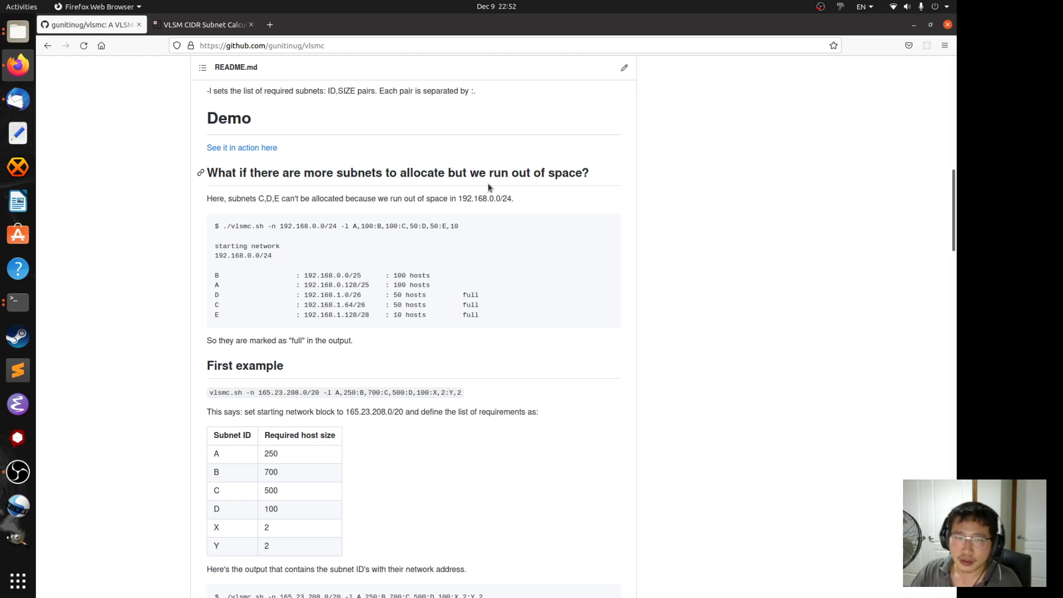
{"action": "mouse_move", "coordinate": [383, 190]}
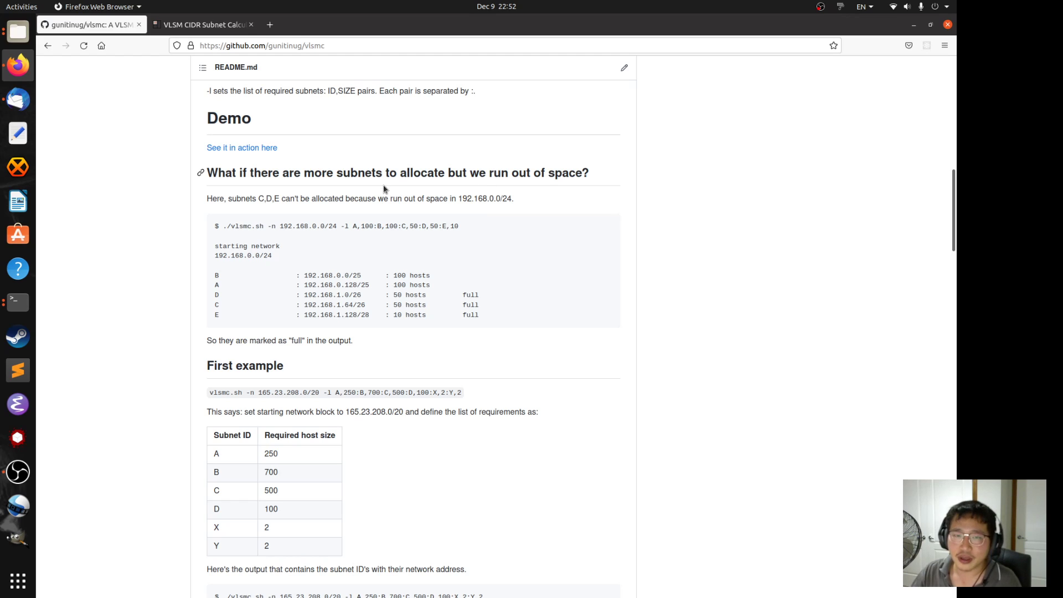
{"action": "mouse_move", "coordinate": [364, 174]}
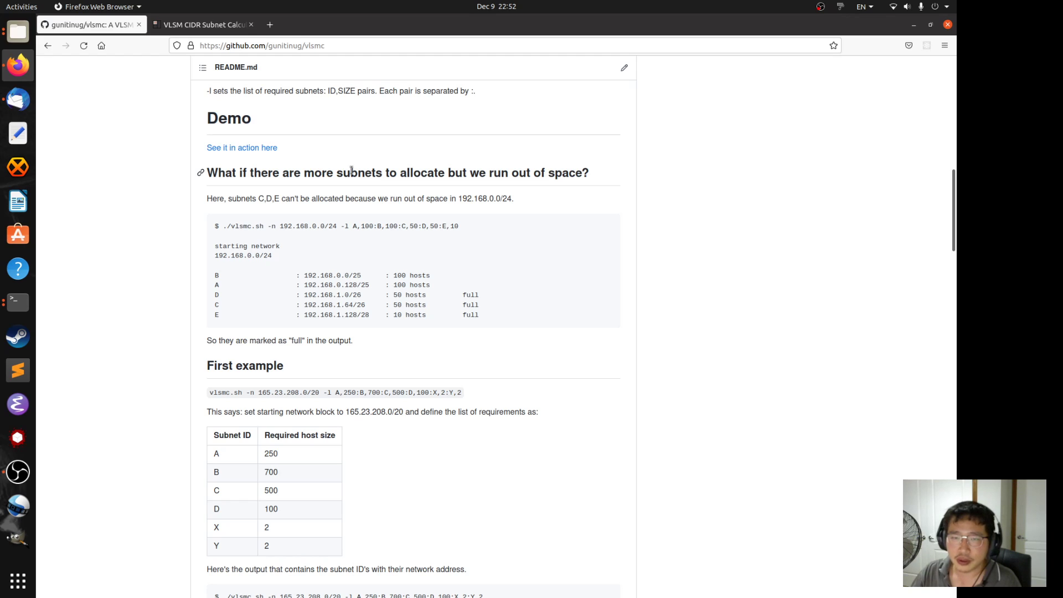
{"action": "mouse_move", "coordinate": [588, 325]}
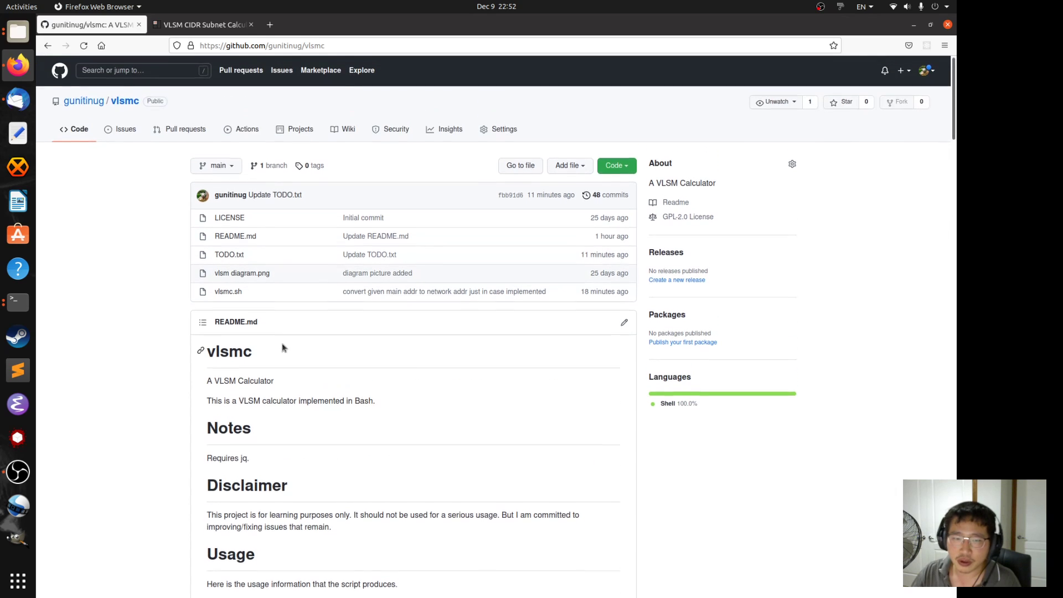
Read through the README example, picking out the starting network address 192.168.0.0
{"action": "scroll", "scroll_direction": "down", "scroll_amount": 3}
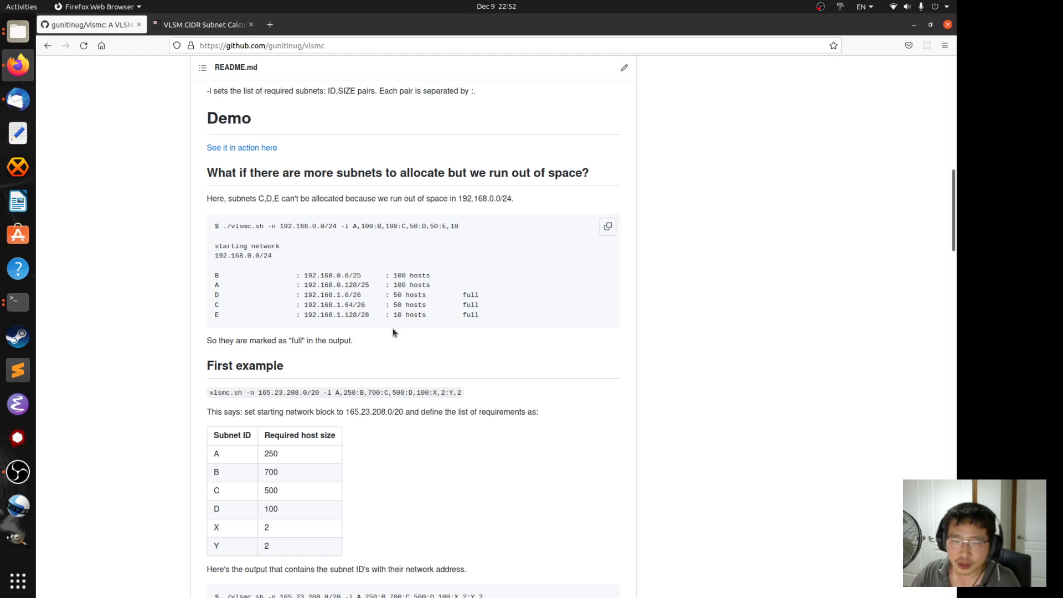
{"action": "mouse_move", "coordinate": [362, 240]}
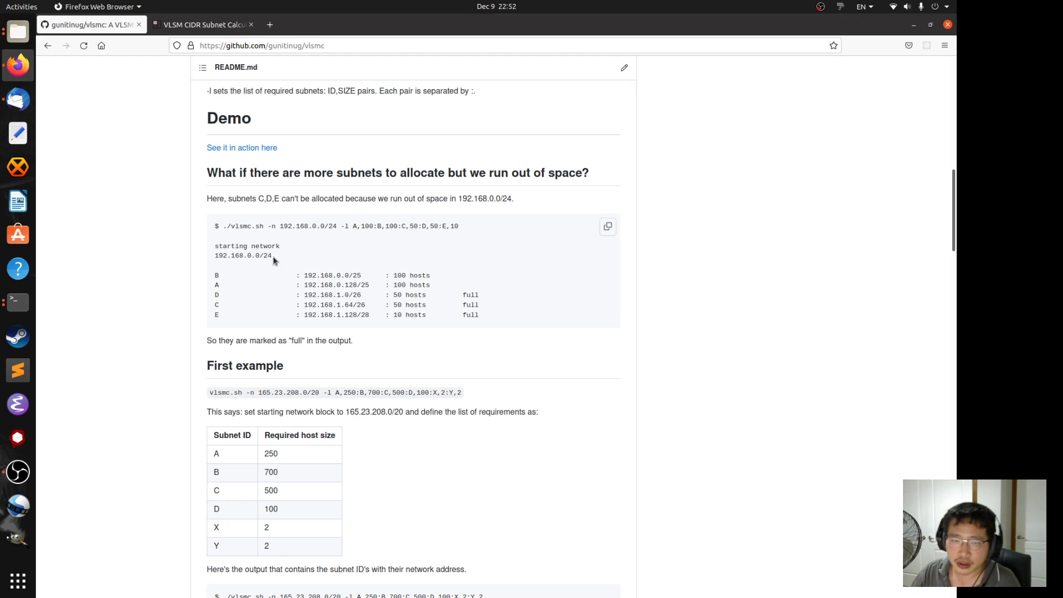
{"action": "mouse_move", "coordinate": [376, 268]}
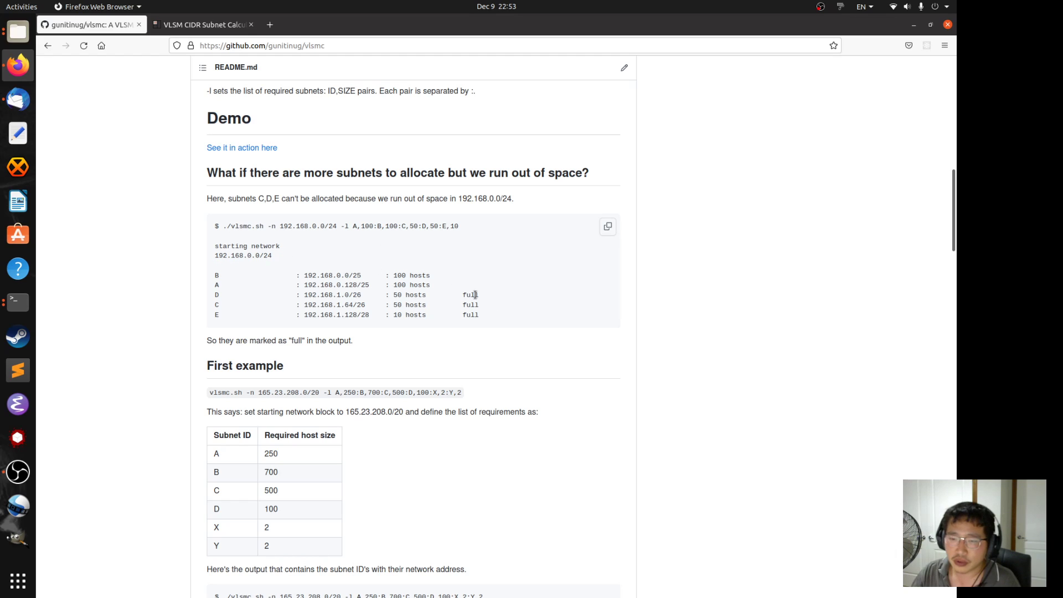
{"action": "mouse_move", "coordinate": [493, 273]}
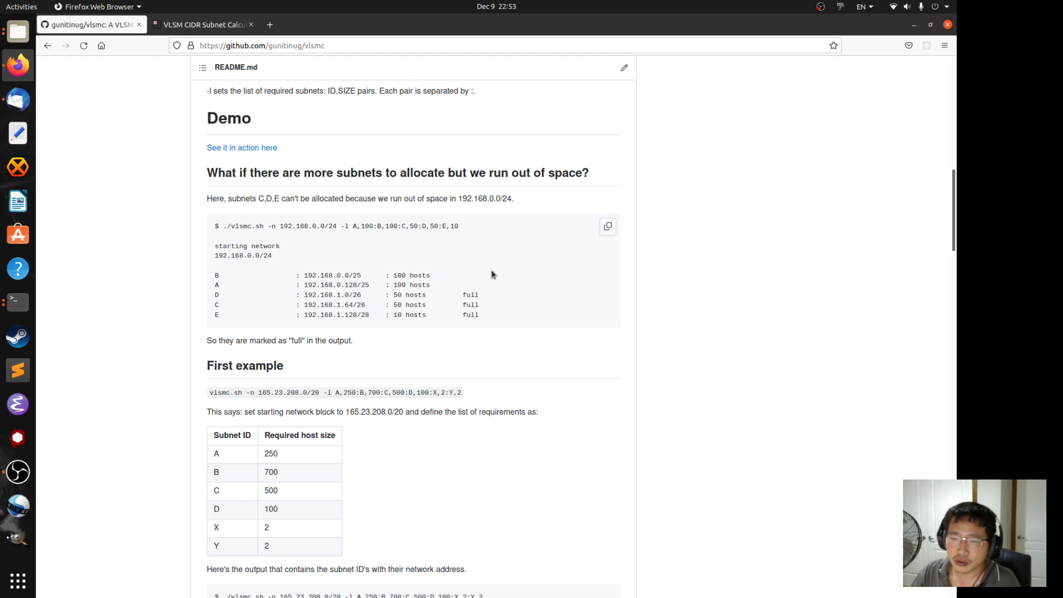
{"action": "mouse_move", "coordinate": [469, 296]}
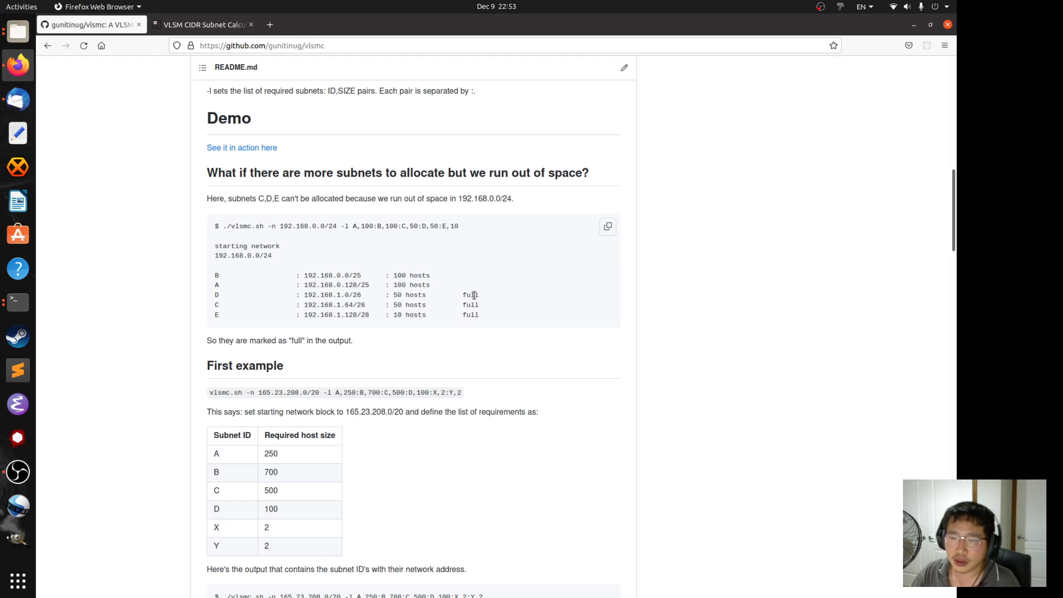
{"action": "mouse_move", "coordinate": [473, 294]}
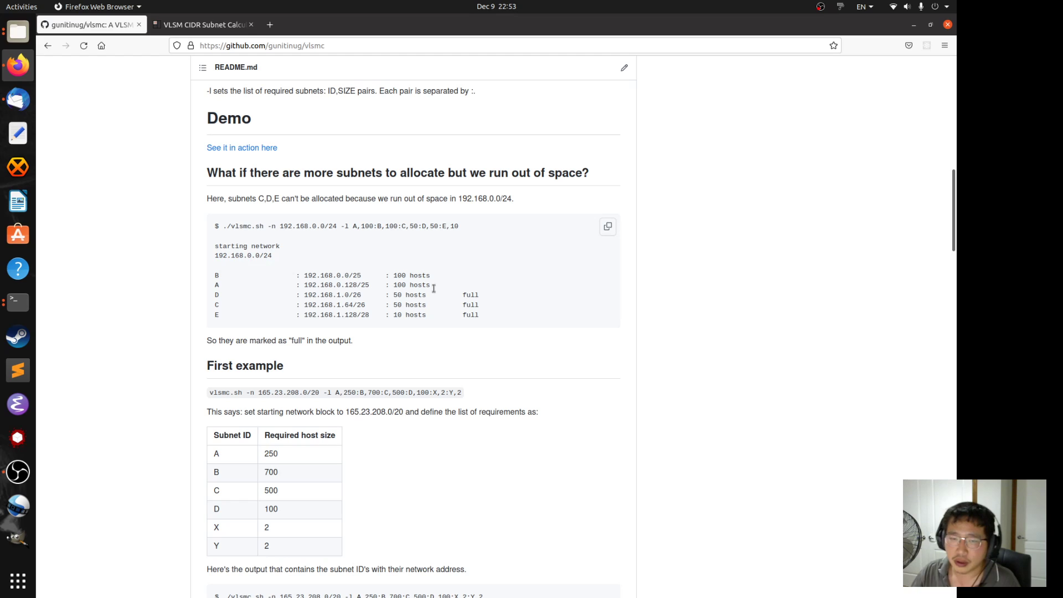
{"action": "mouse_move", "coordinate": [455, 276]}
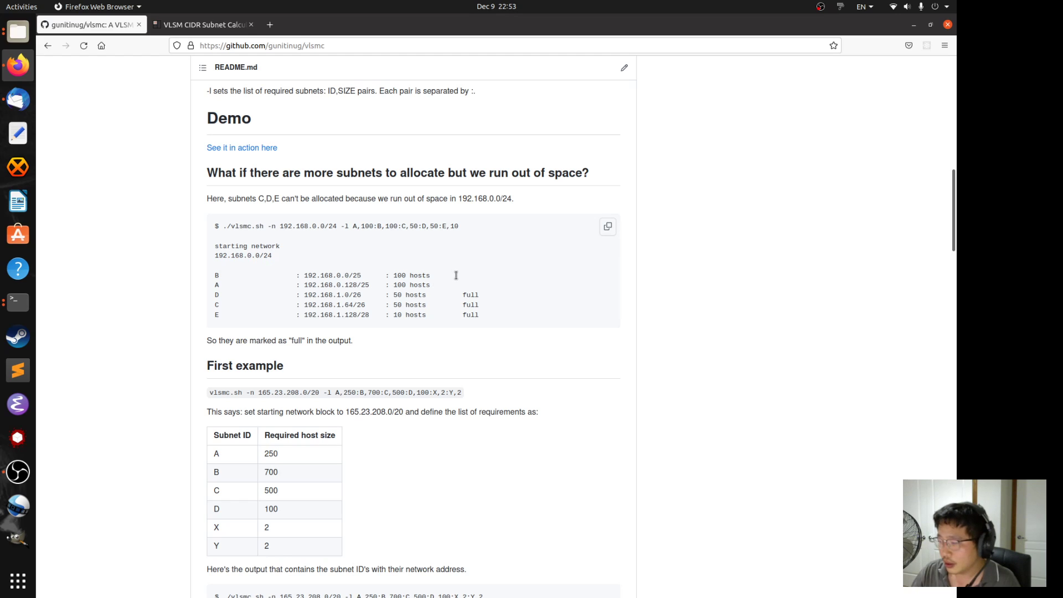
{"action": "mouse_move", "coordinate": [321, 249]}
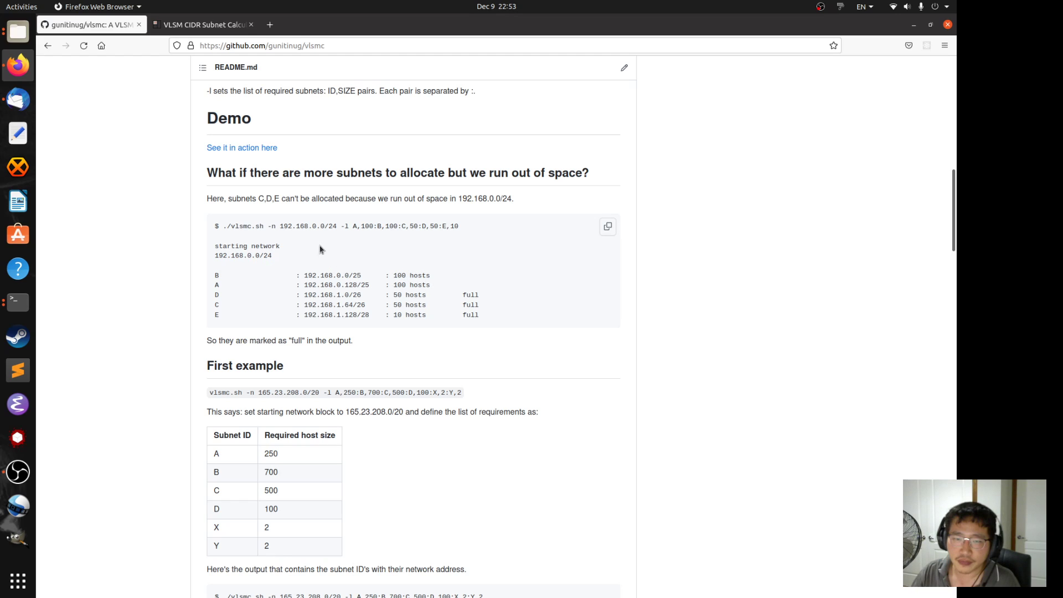
{"action": "double_click", "coordinate": [300, 226]}
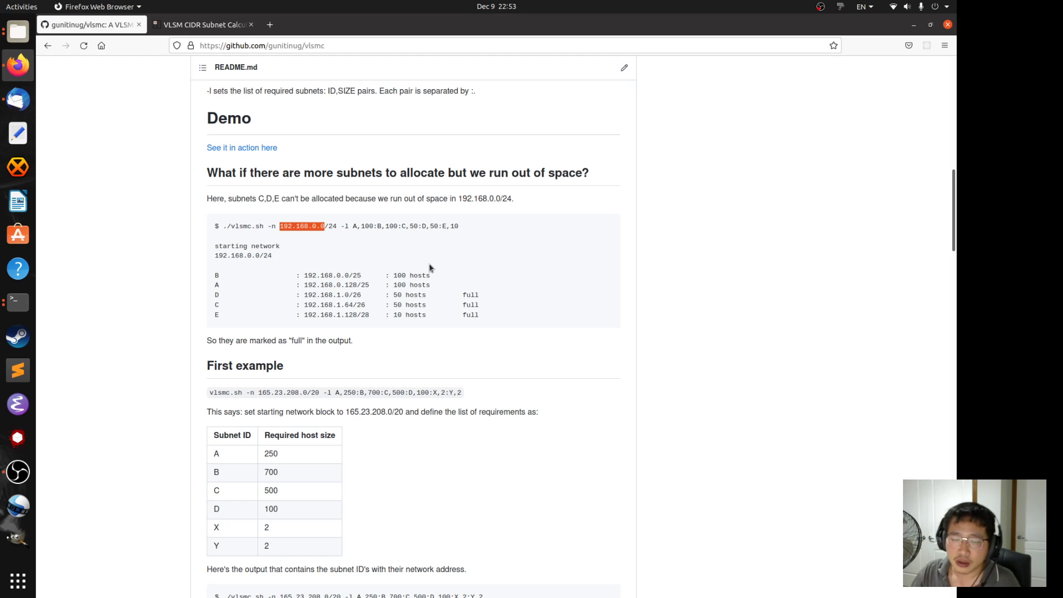
{"action": "mouse_move", "coordinate": [452, 254]}
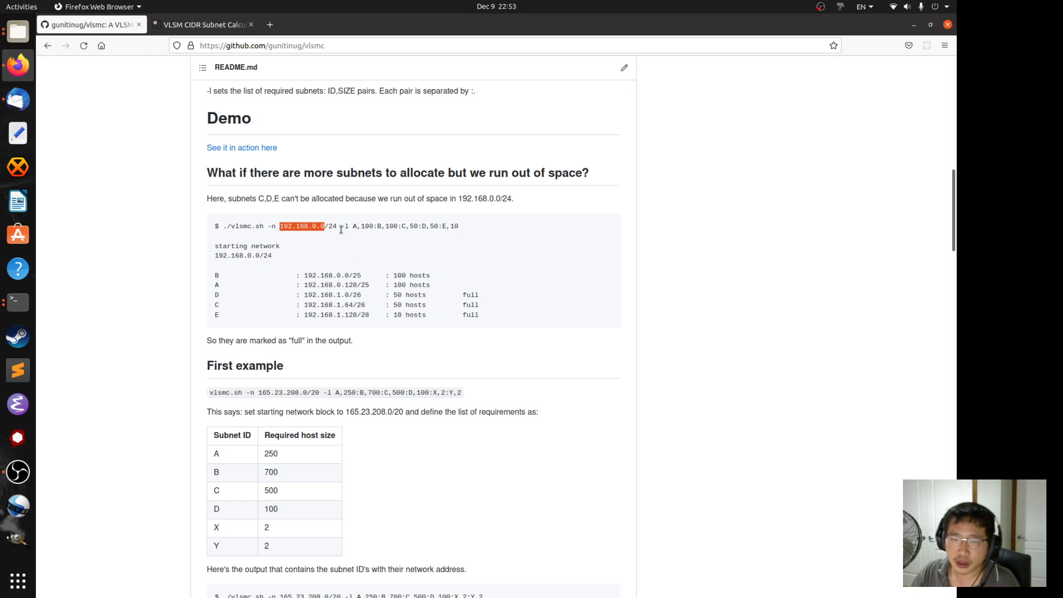
{"action": "mouse_move", "coordinate": [324, 250]}
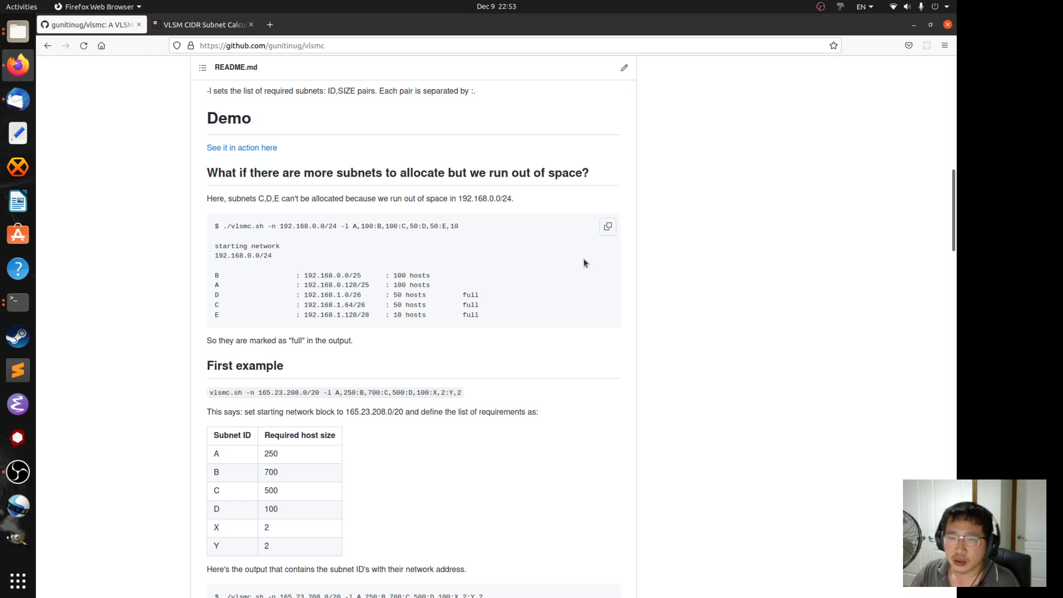
{"action": "mouse_move", "coordinate": [574, 245]}
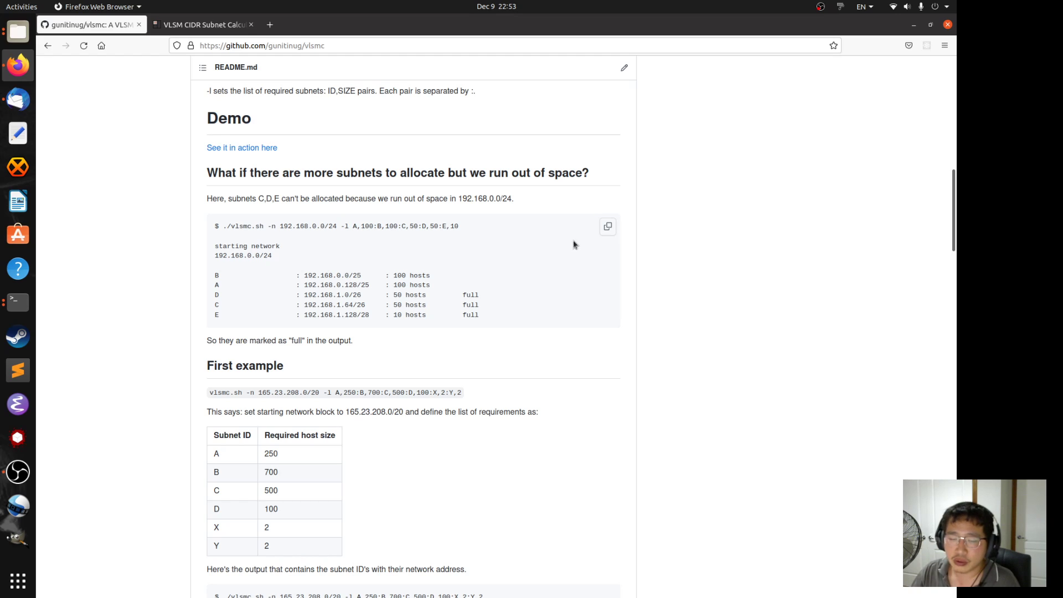
{"action": "mouse_move", "coordinate": [578, 264]}
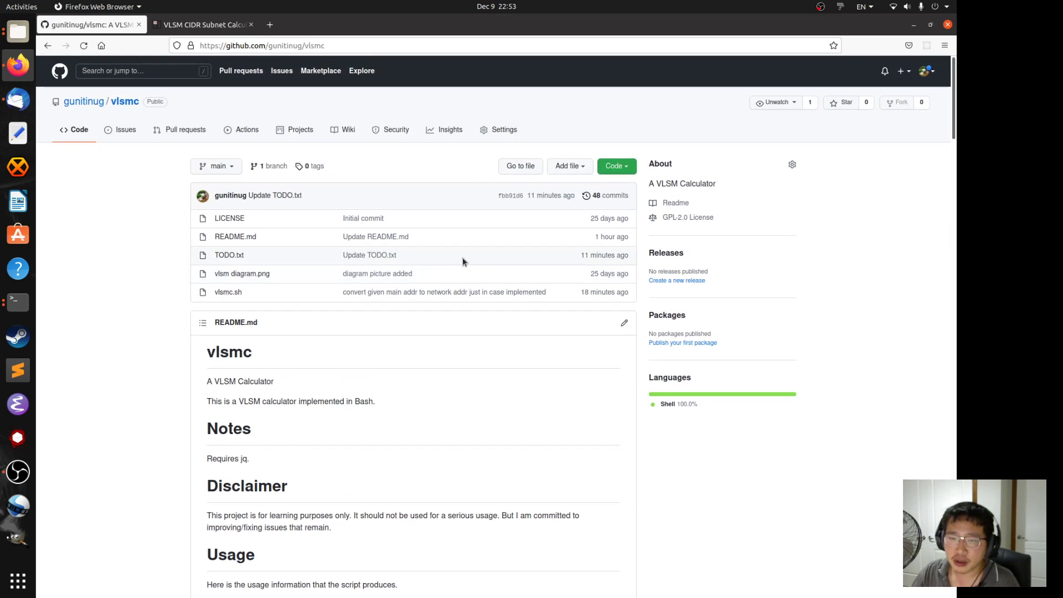
{"action": "mouse_move", "coordinate": [259, 262]}
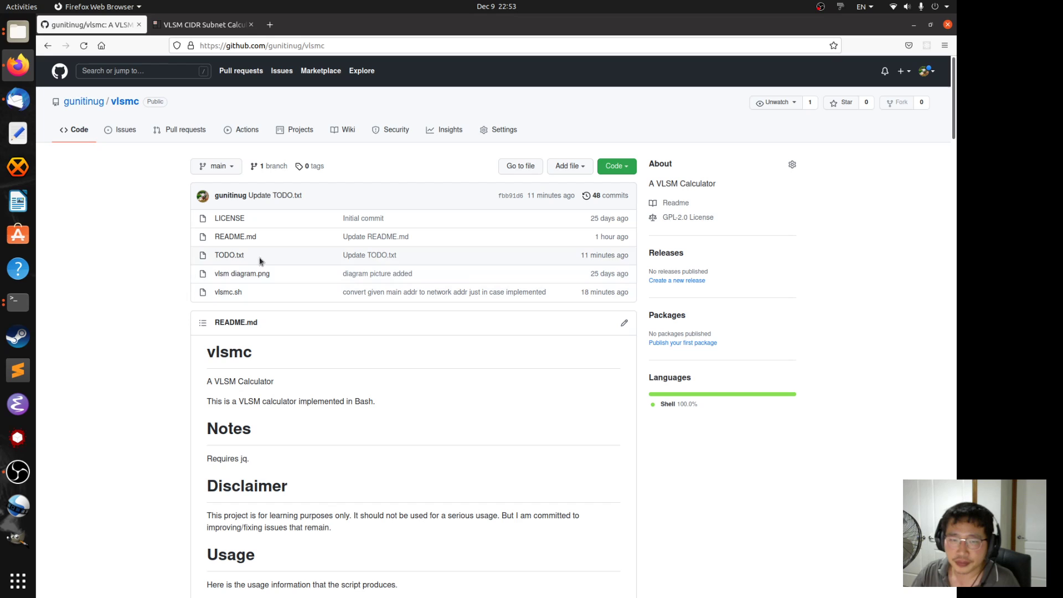
{"action": "scroll", "scroll_direction": "down", "scroll_amount": 3}
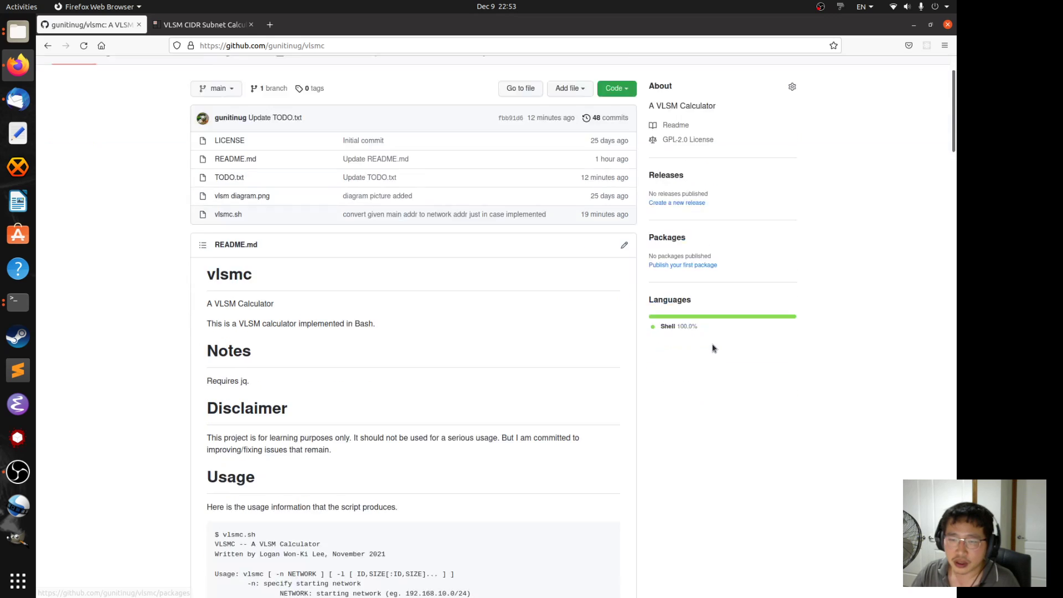
{"action": "scroll", "scroll_direction": "down", "scroll_amount": 3}
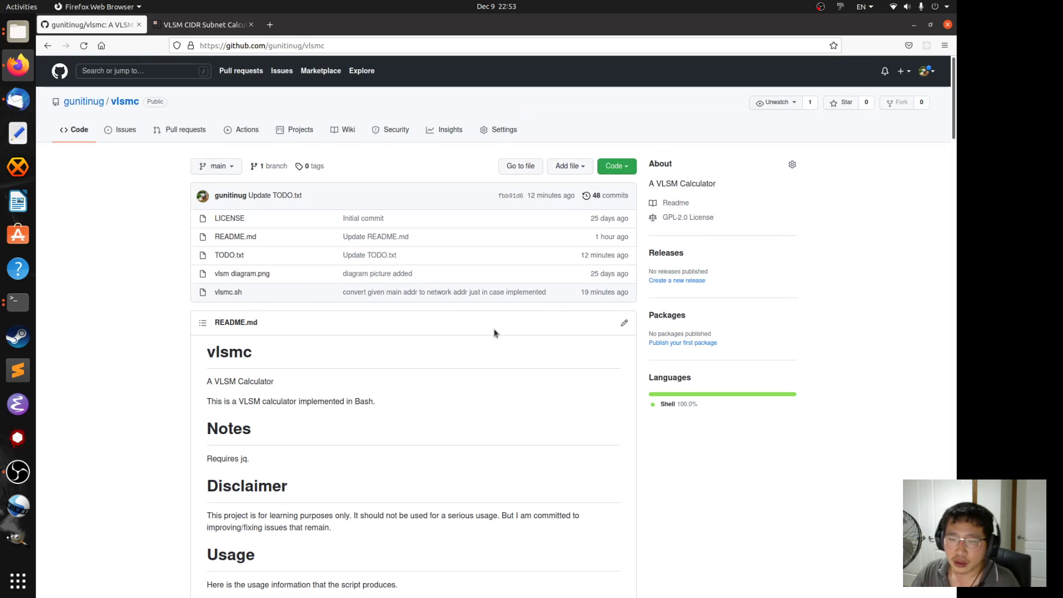
{"action": "scroll", "scroll_direction": "down", "scroll_amount": 3}
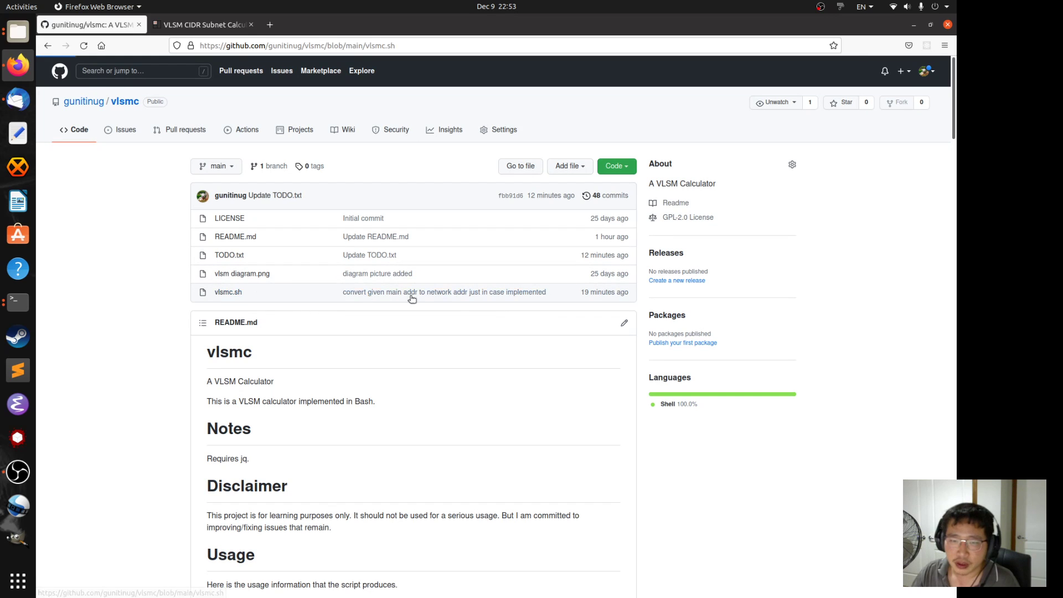
View the vlsmc.sh source and read from the helper functions into the argument parsing
{"action": "left_click", "coordinate": [228, 291]}
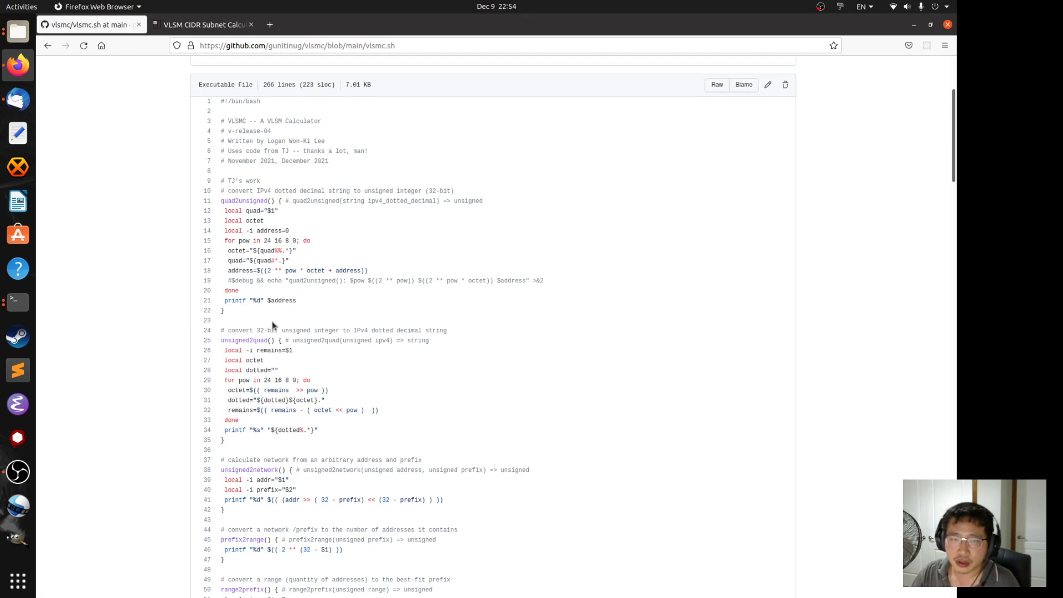
{"action": "scroll", "scroll_direction": "down", "scroll_amount": 3}
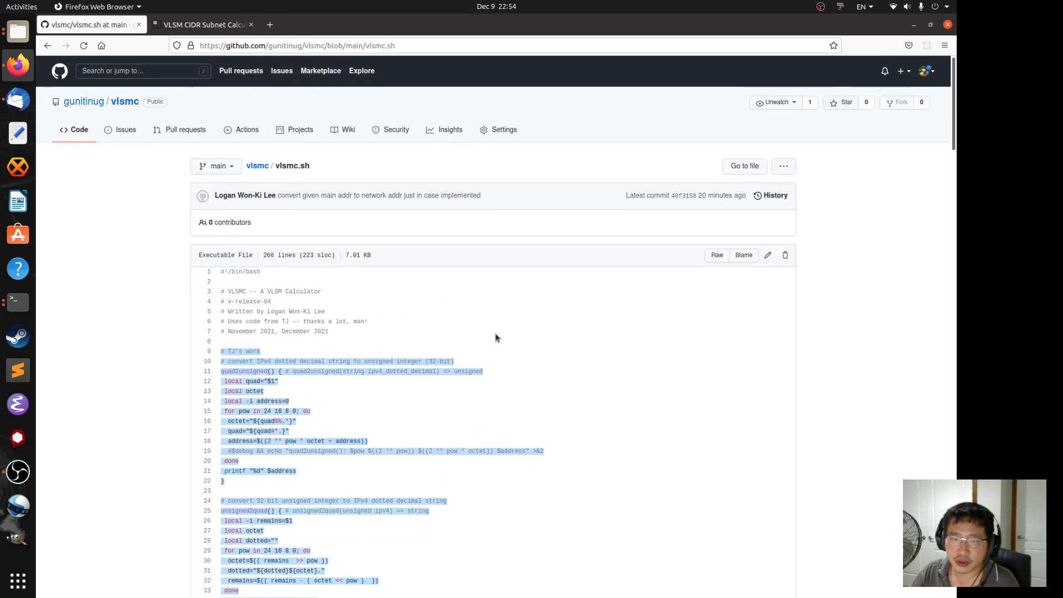
{"action": "scroll", "scroll_direction": "down", "scroll_amount": 3}
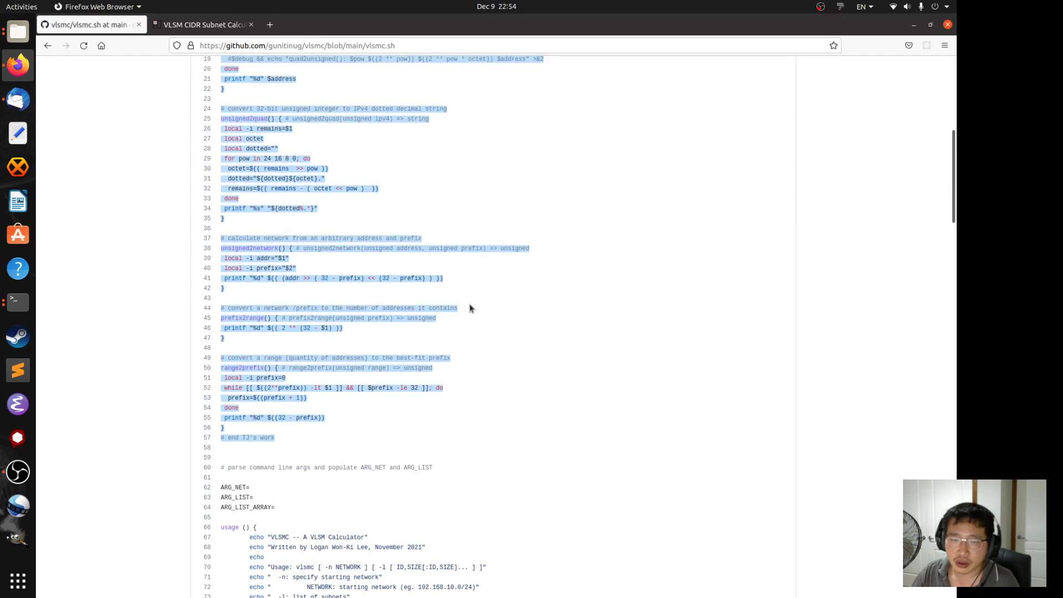
{"action": "scroll", "scroll_direction": "down", "scroll_amount": 3}
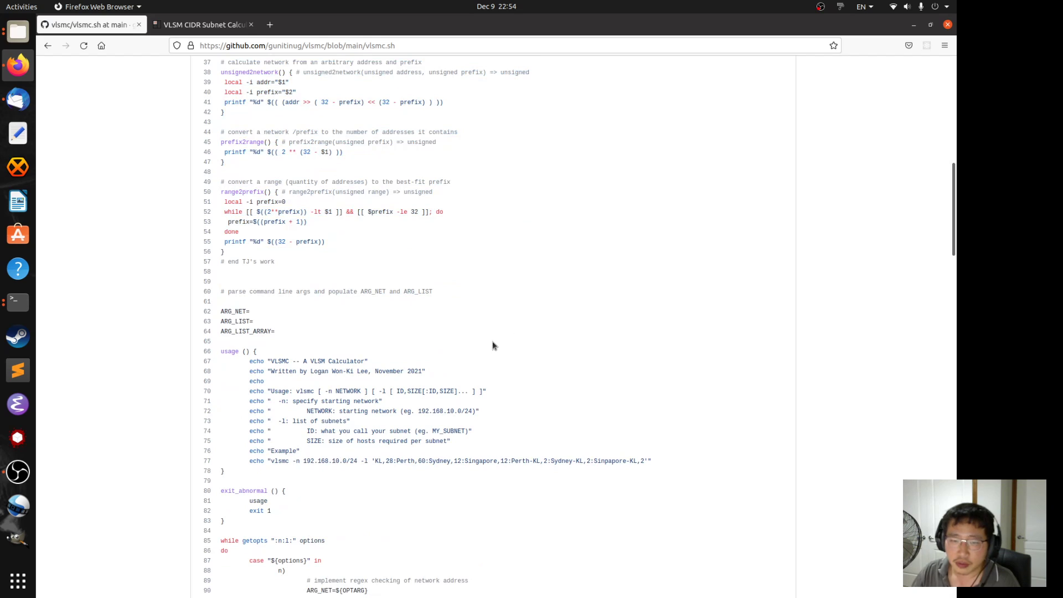
{"action": "scroll", "scroll_direction": "down", "scroll_amount": 3}
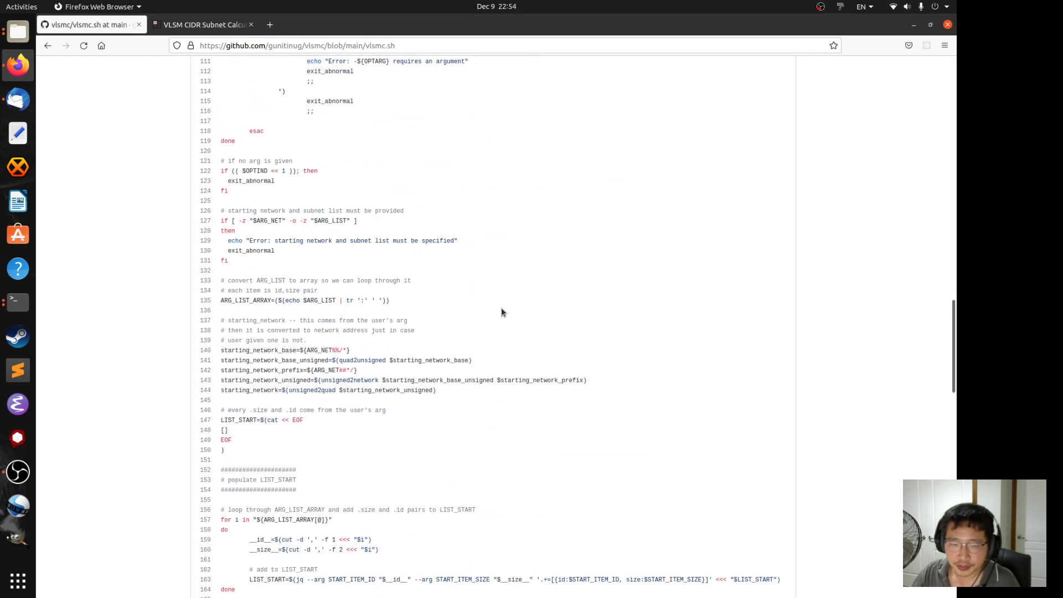
Read vlsmc.sh down to its final result-printing loop, then return to the vlsmc repository's main page
{"action": "scroll", "scroll_direction": "down", "scroll_amount": 3}
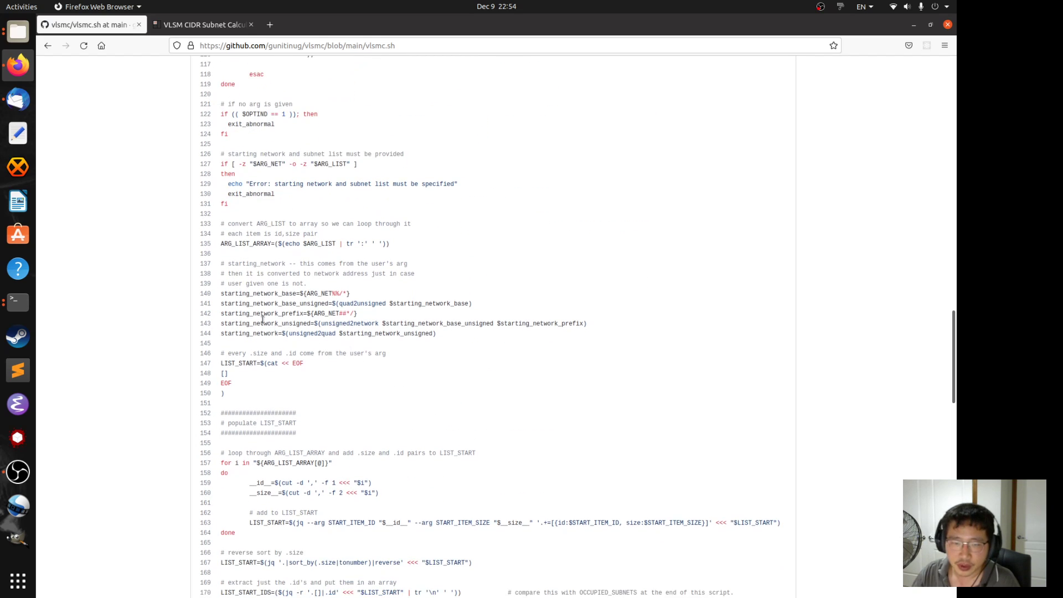
{"action": "left_click_drag", "start_coordinate": [222, 263], "coordinate": [436, 334]}
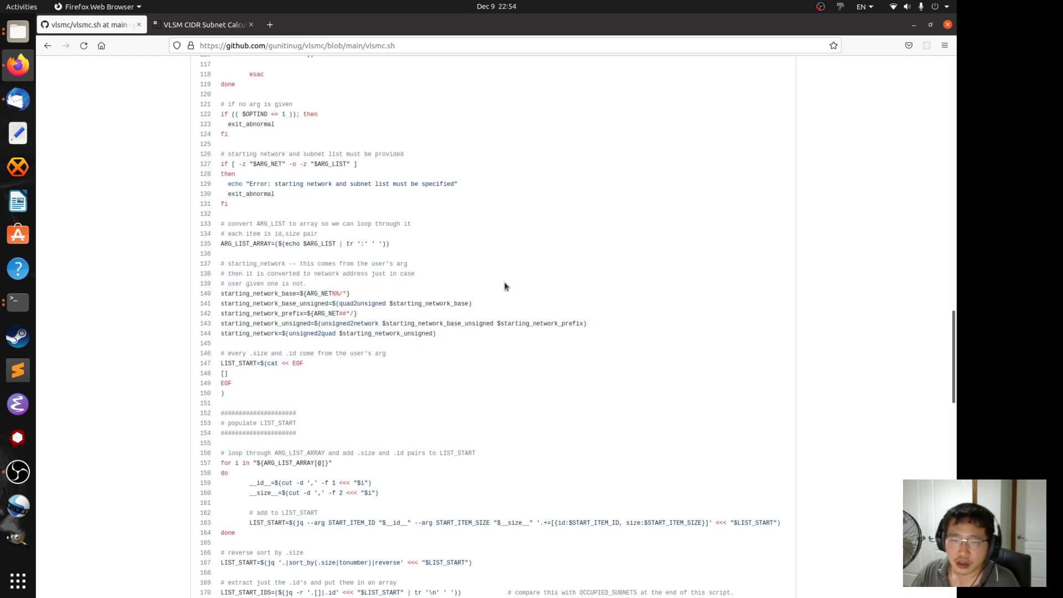
{"action": "mouse_move", "coordinate": [310, 266]}
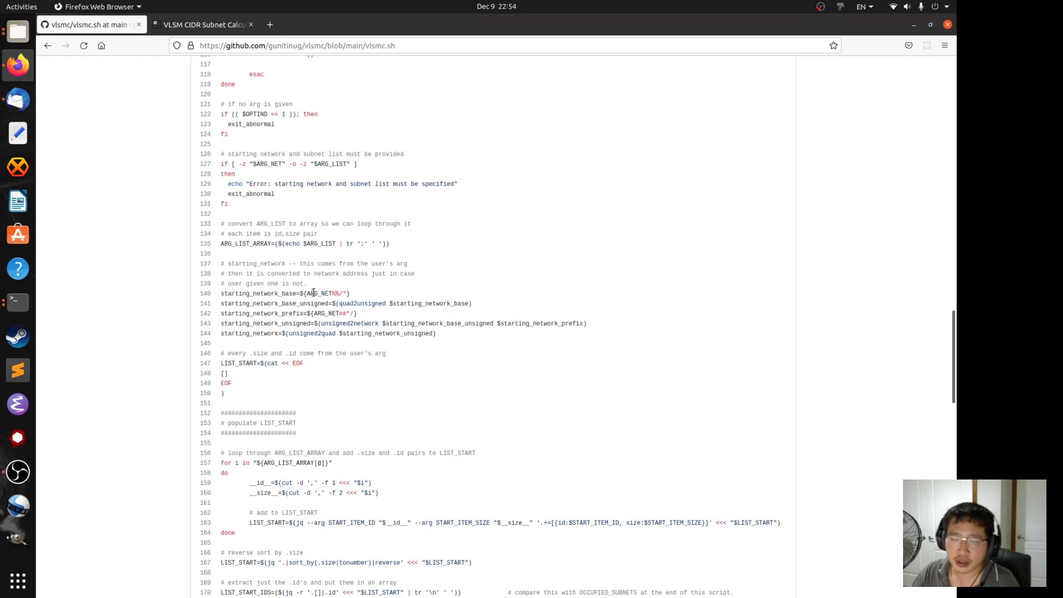
{"action": "mouse_move", "coordinate": [312, 292]}
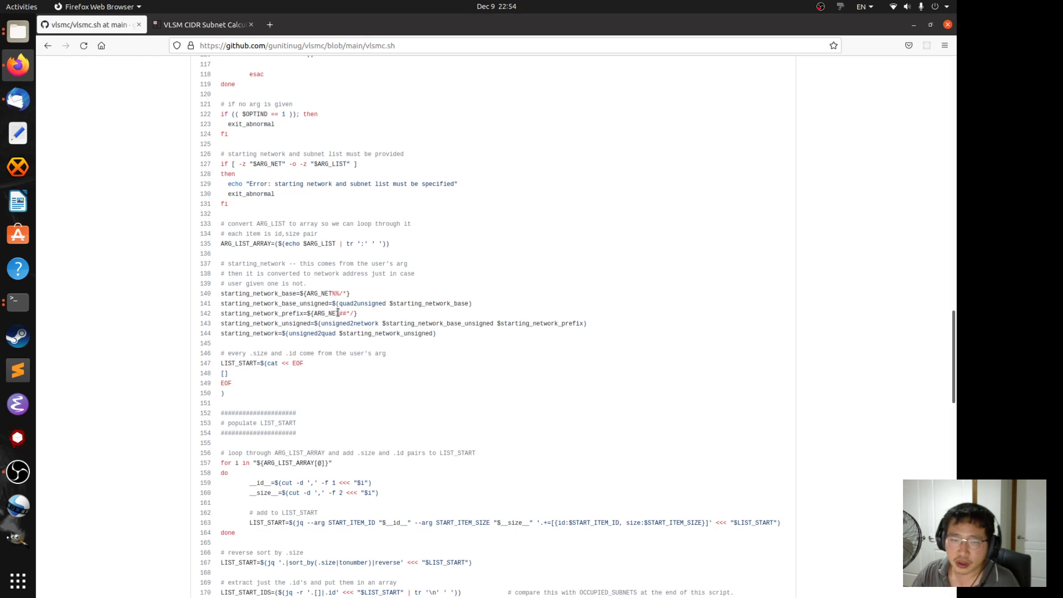
{"action": "mouse_move", "coordinate": [342, 349]}
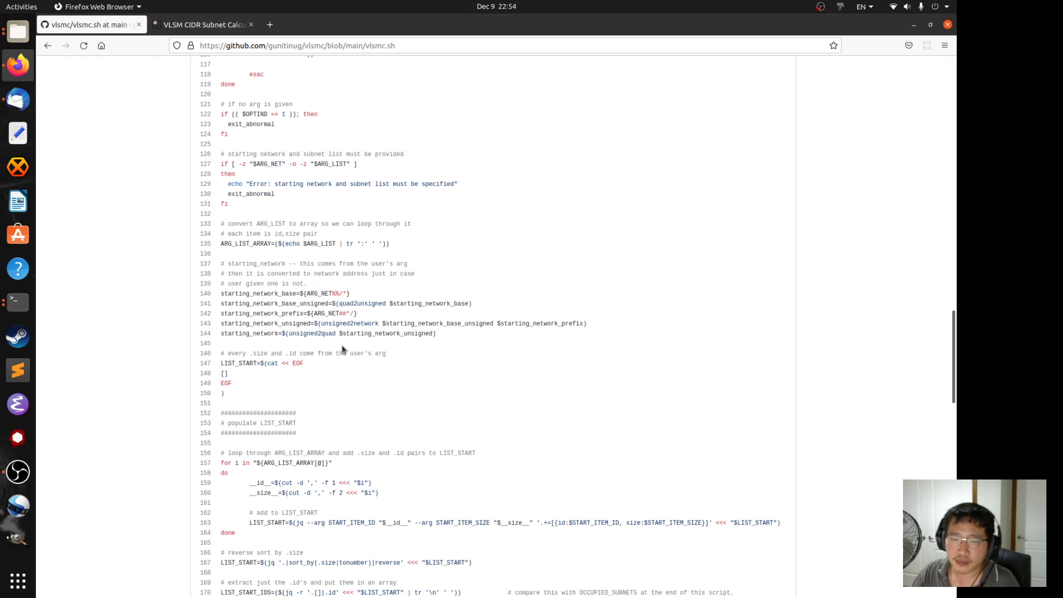
{"action": "mouse_move", "coordinate": [341, 303]}
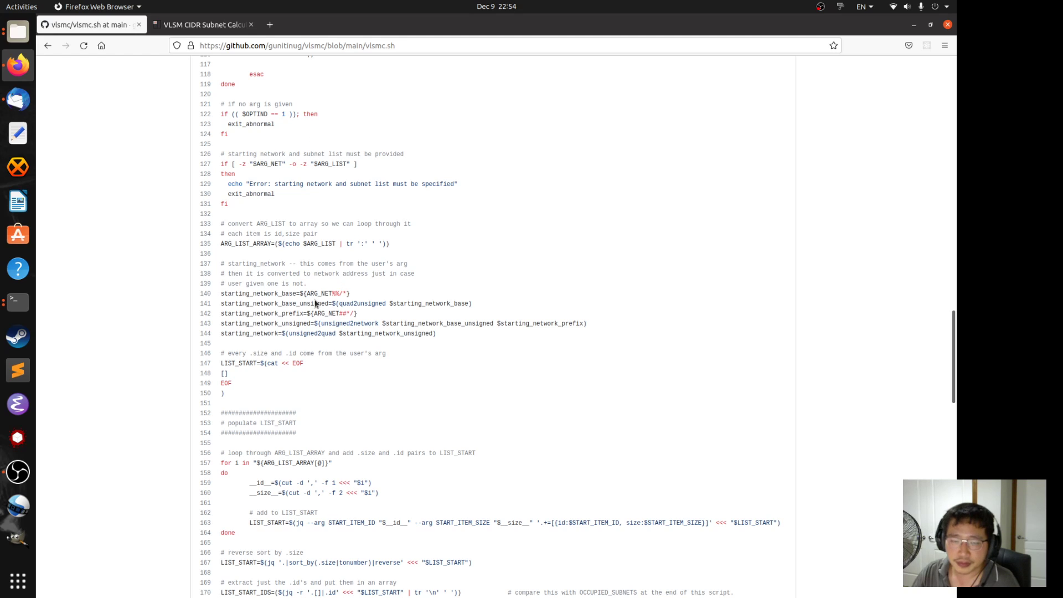
{"action": "mouse_move", "coordinate": [315, 306]}
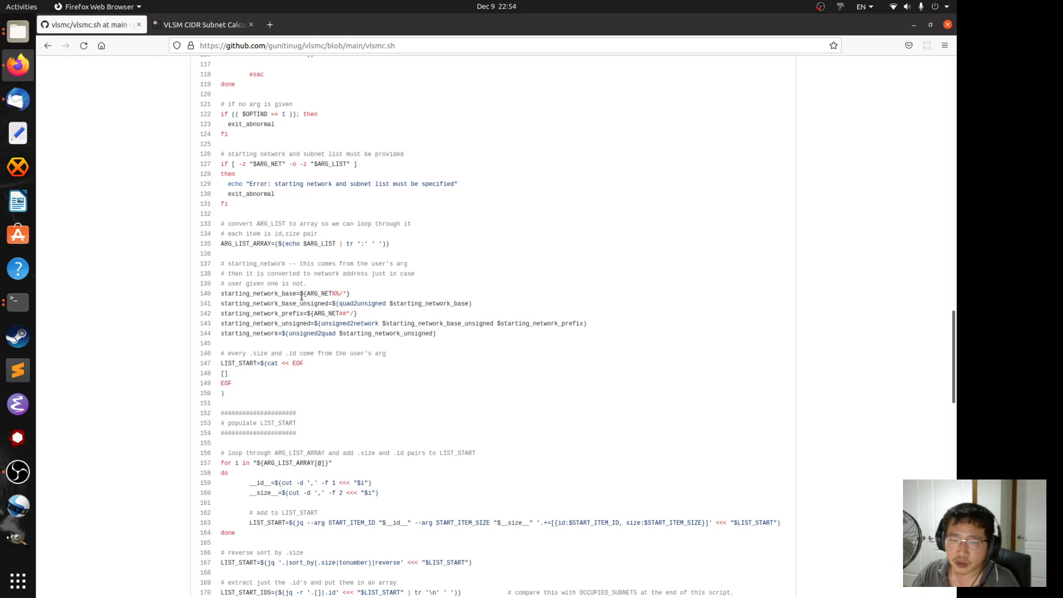
{"action": "mouse_move", "coordinate": [418, 284]}
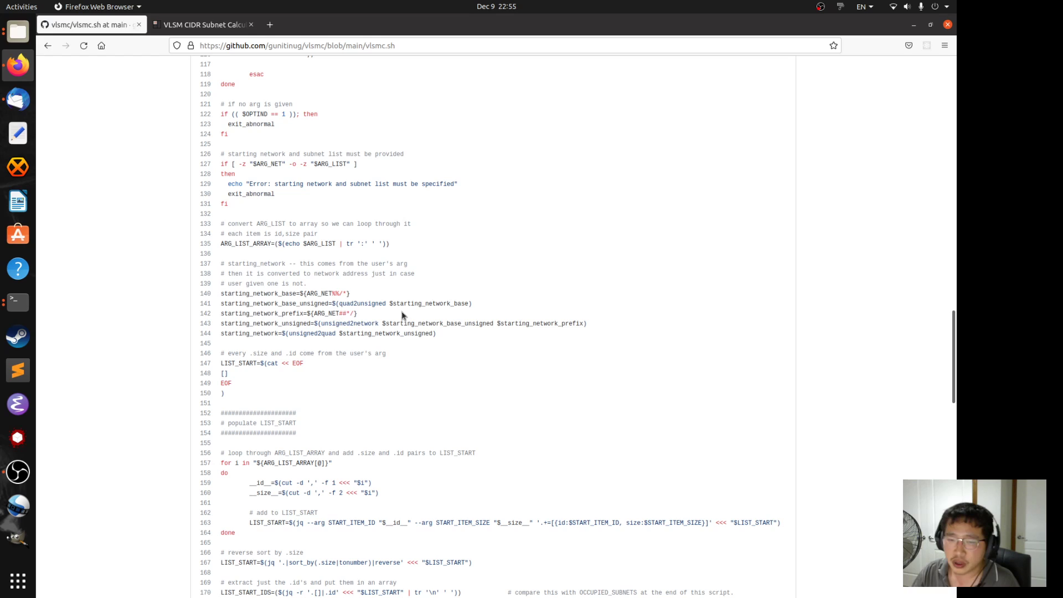
{"action": "mouse_move", "coordinate": [386, 349]}
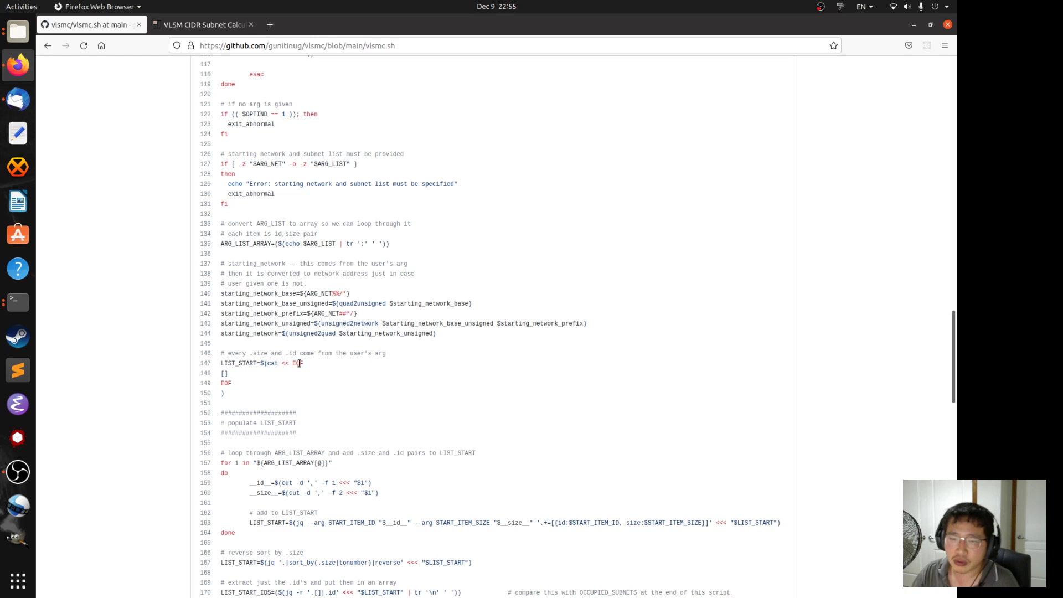
{"action": "mouse_move", "coordinate": [512, 342]}
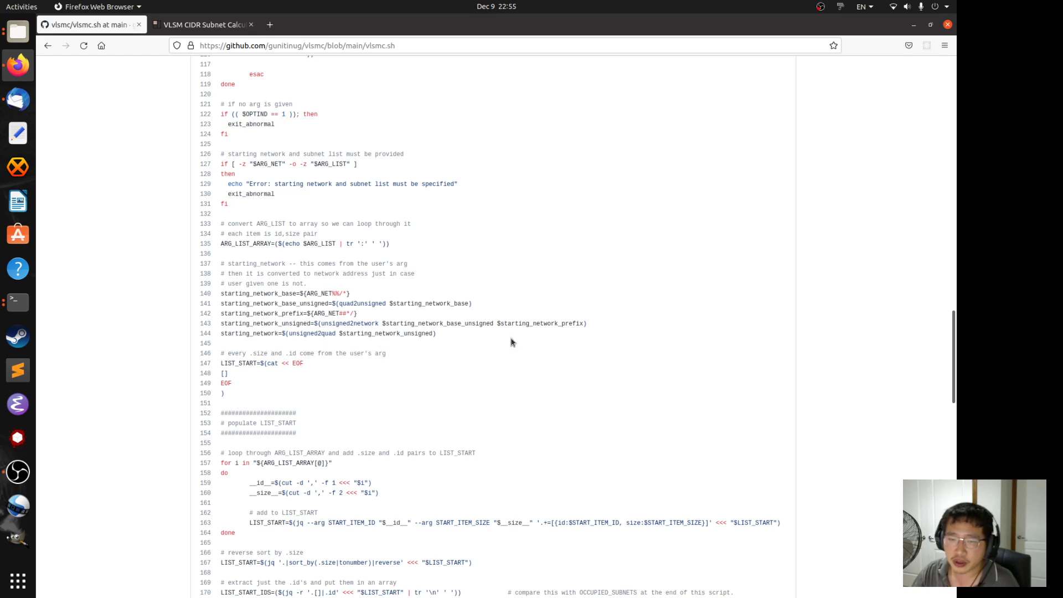
{"action": "mouse_move", "coordinate": [377, 333]}
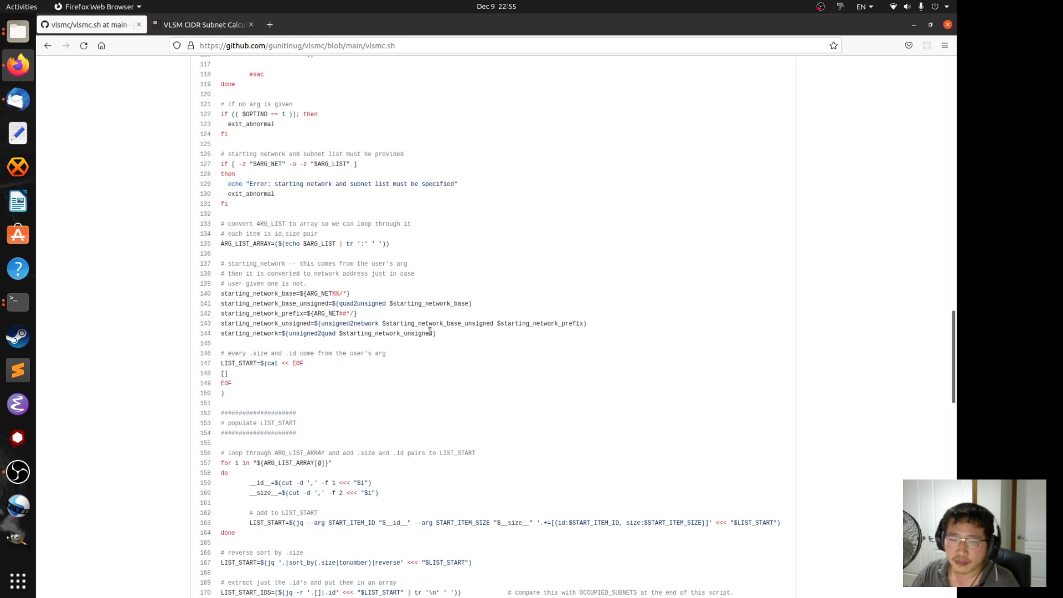
{"action": "mouse_move", "coordinate": [450, 300]}
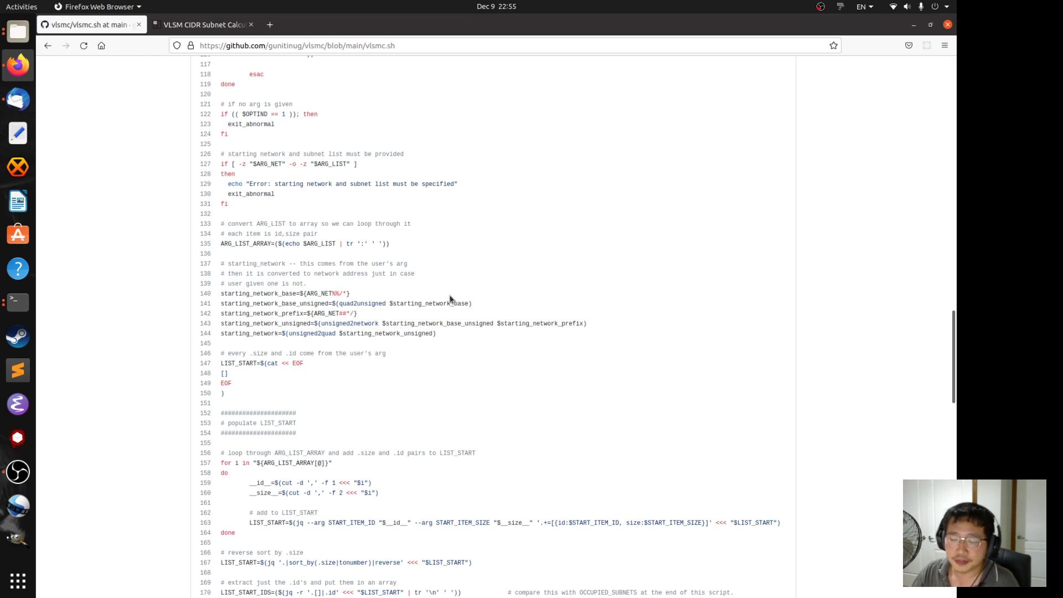
{"action": "mouse_move", "coordinate": [438, 285]}
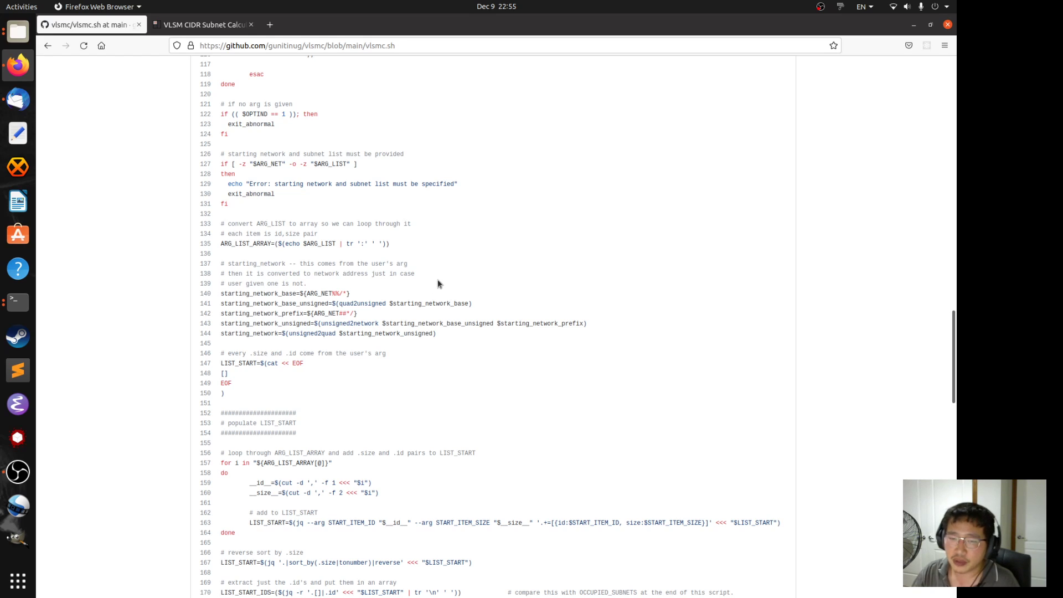
{"action": "mouse_move", "coordinate": [508, 315]}
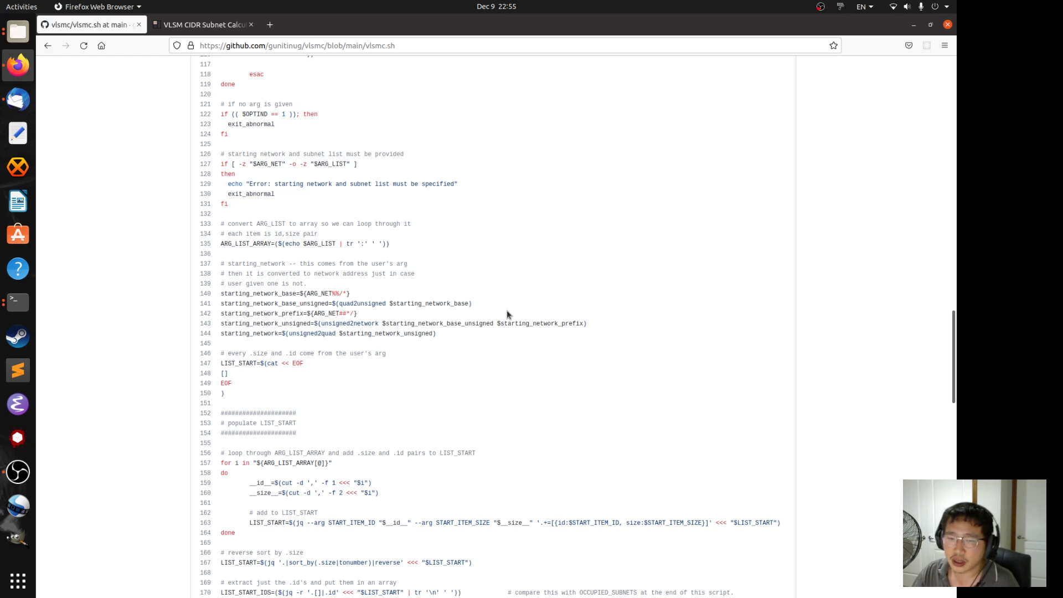
{"action": "mouse_move", "coordinate": [554, 297]}
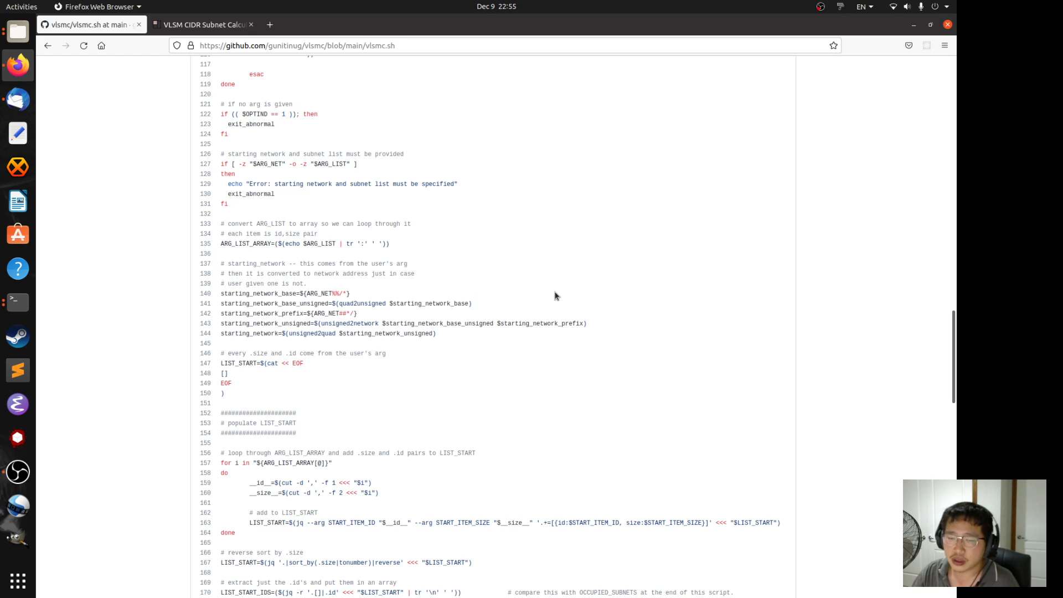
{"action": "scroll", "scroll_direction": "down", "scroll_amount": 3}
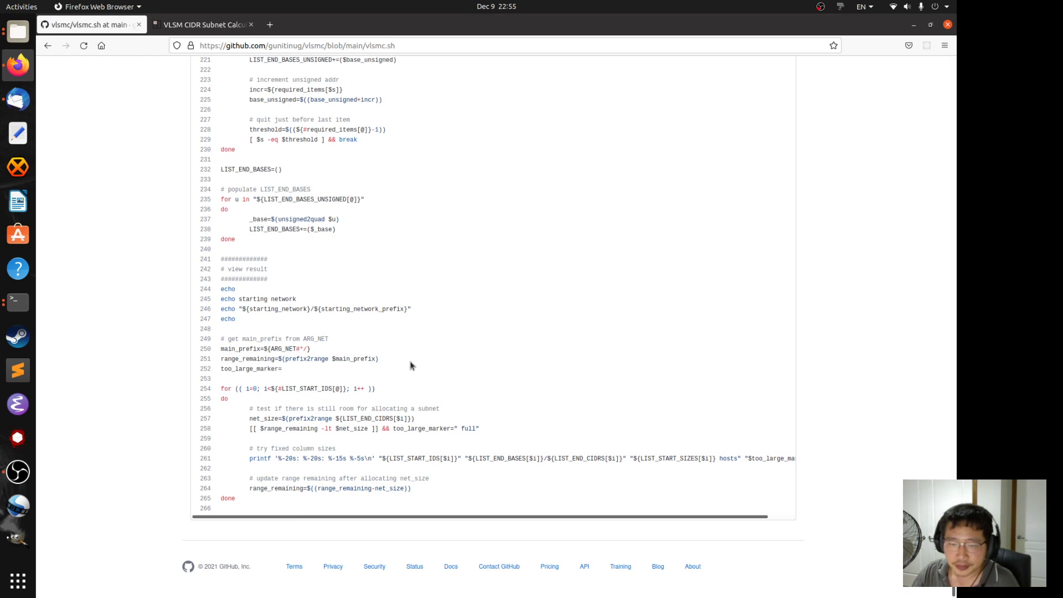
{"action": "mouse_move", "coordinate": [352, 367]}
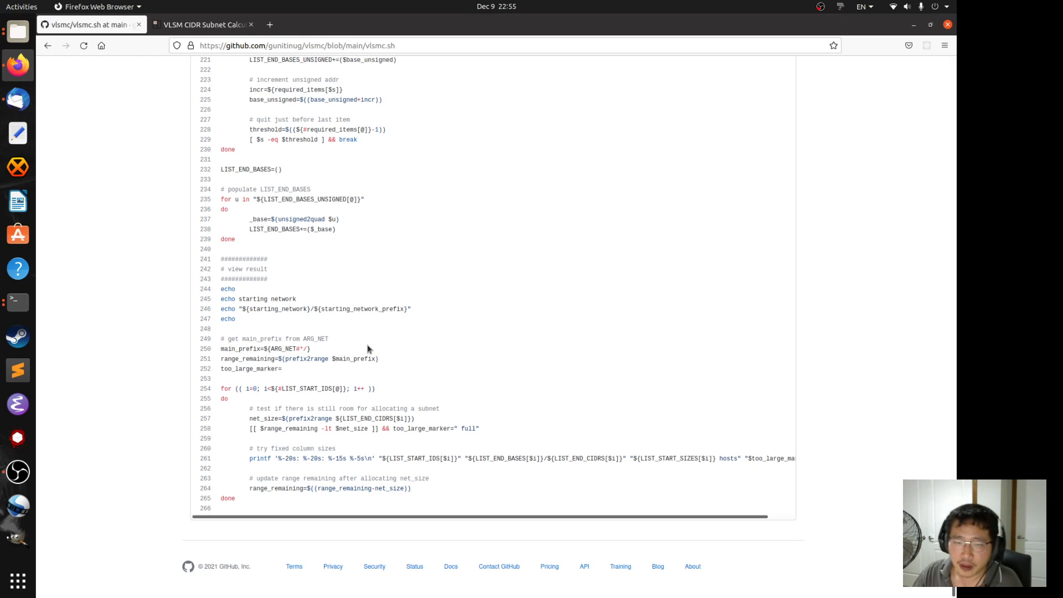
{"action": "mouse_move", "coordinate": [345, 352]}
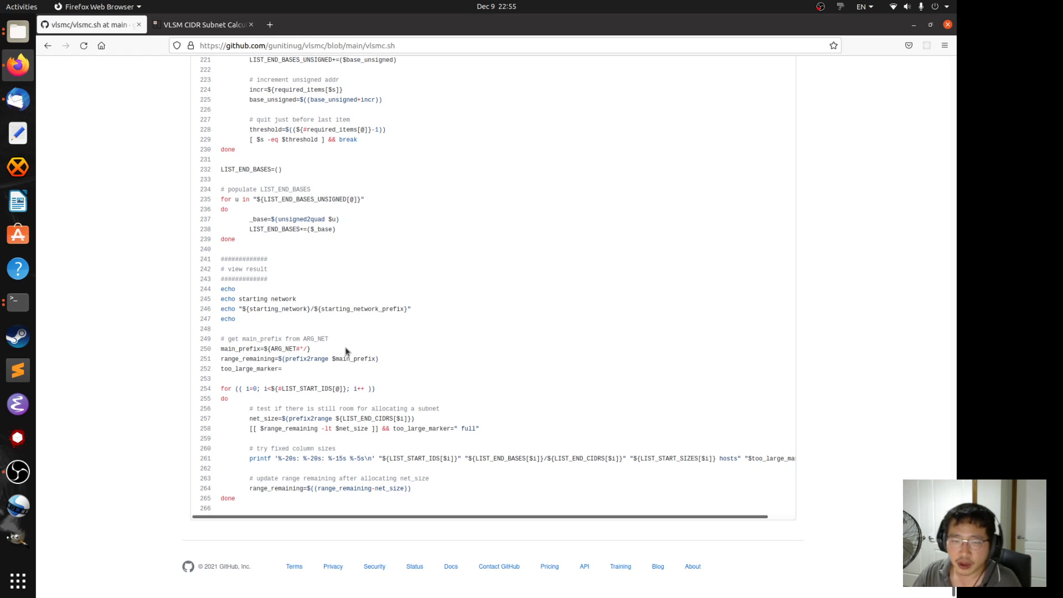
{"action": "mouse_move", "coordinate": [380, 405]}
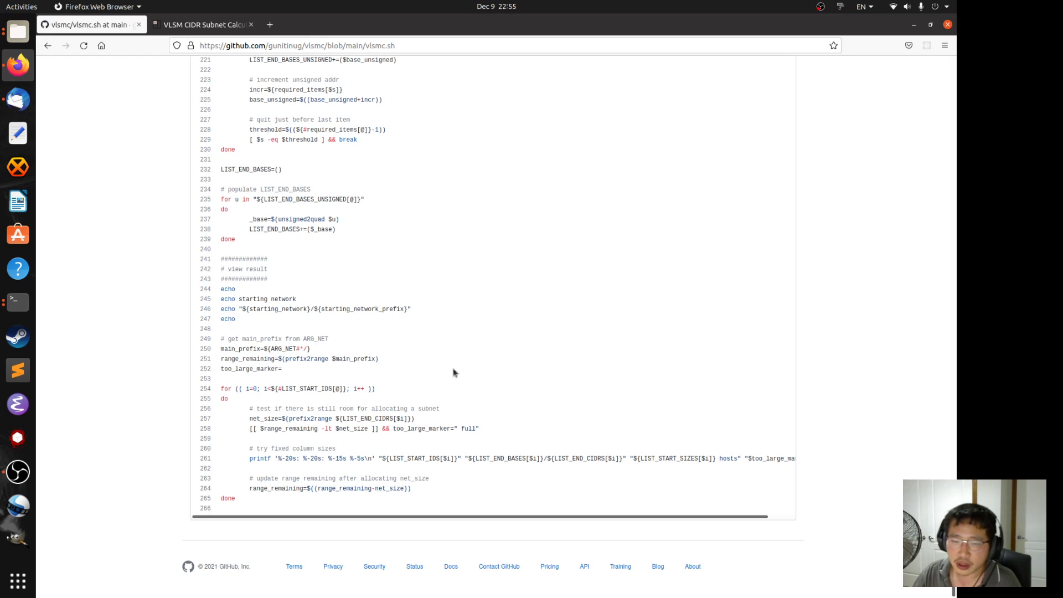
{"action": "mouse_move", "coordinate": [312, 400]}
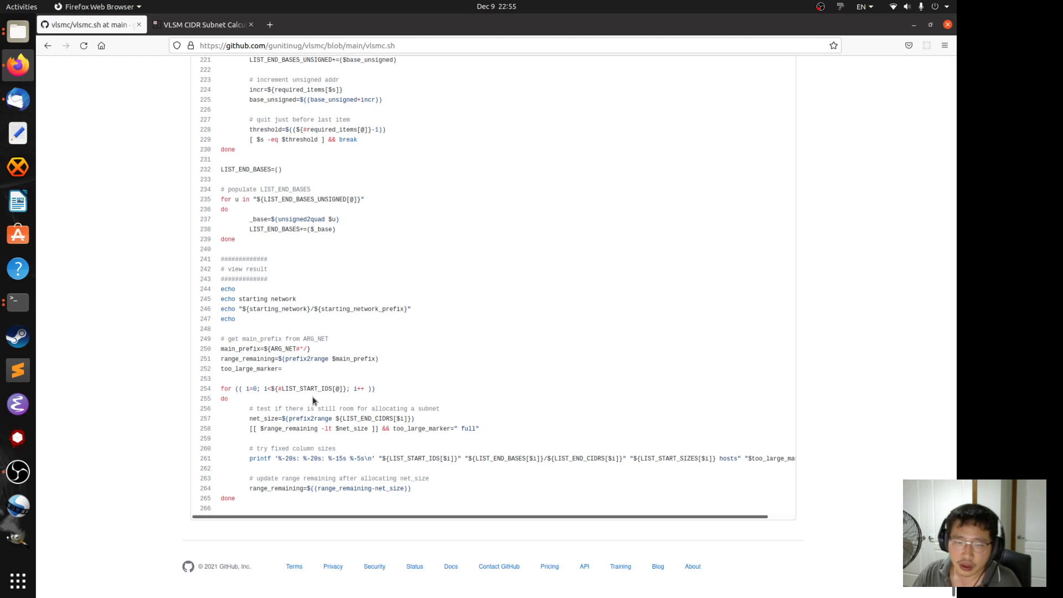
{"action": "mouse_move", "coordinate": [318, 380]}
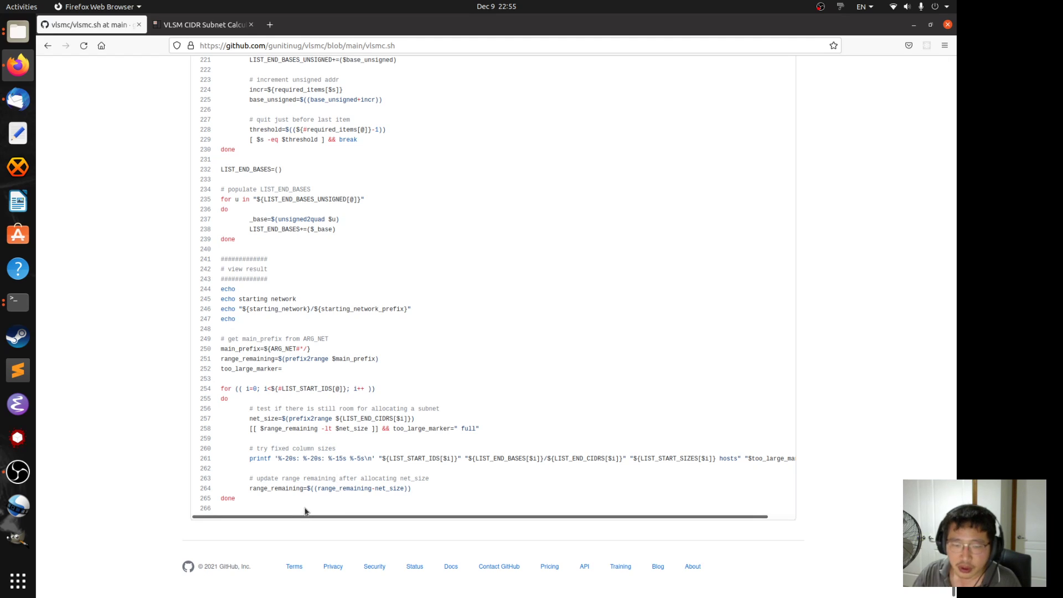
{"action": "mouse_move", "coordinate": [439, 442]}
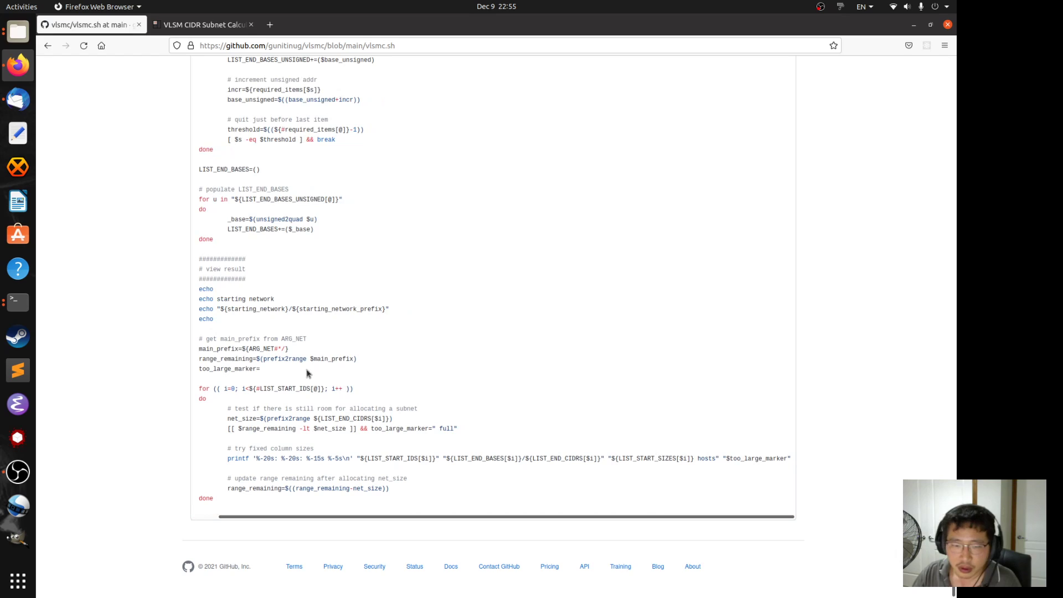
{"action": "mouse_move", "coordinate": [388, 405]}
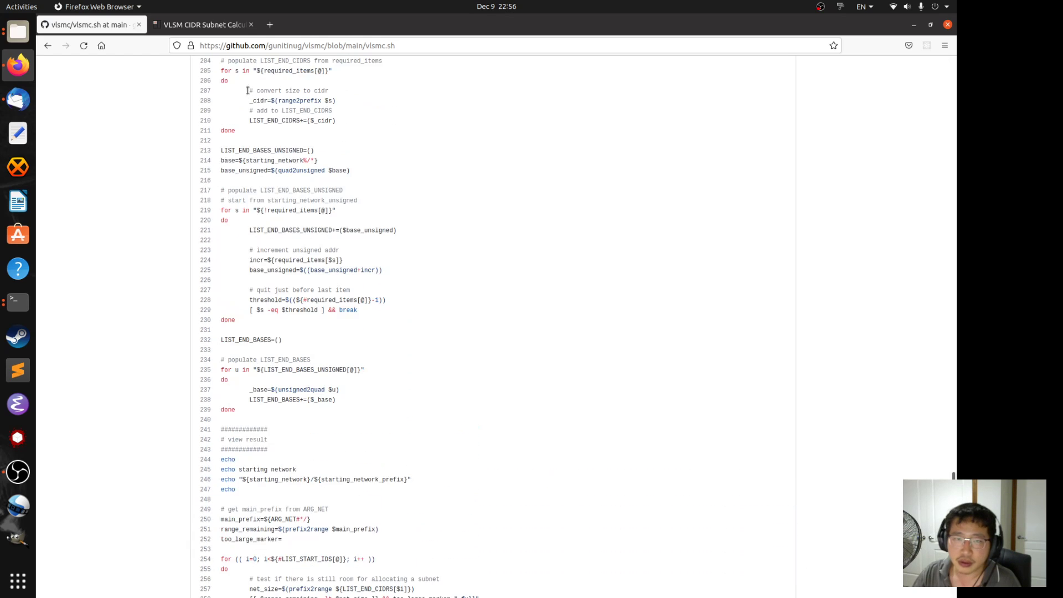
{"action": "left_click", "coordinate": [125, 101]}
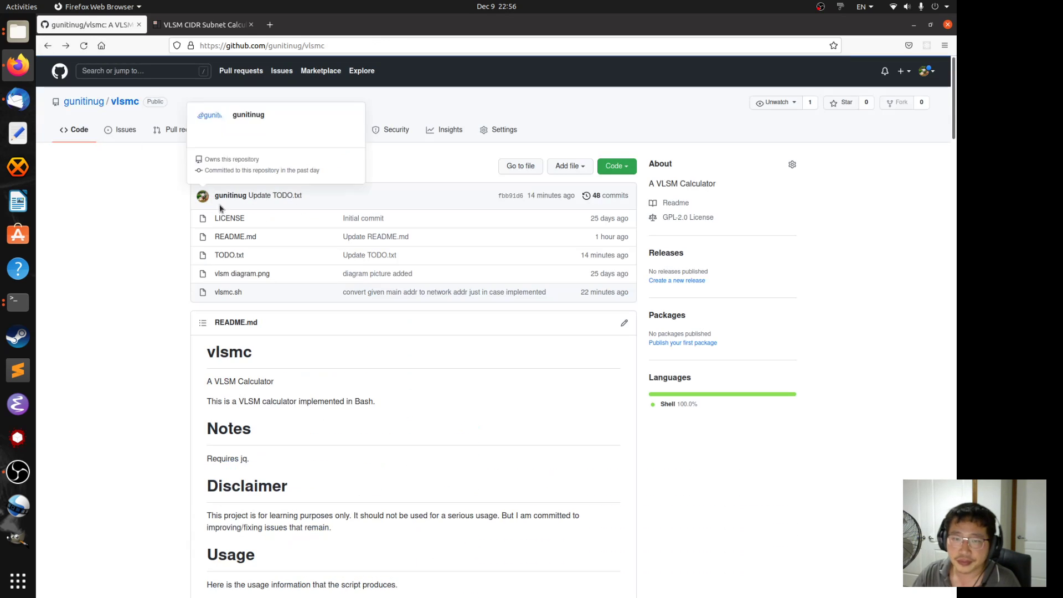
Review the README's out-of-space demo marking C, D, E full, then switch to the VLSM calculator page
{"action": "scroll", "scroll_direction": "down", "scroll_amount": 3}
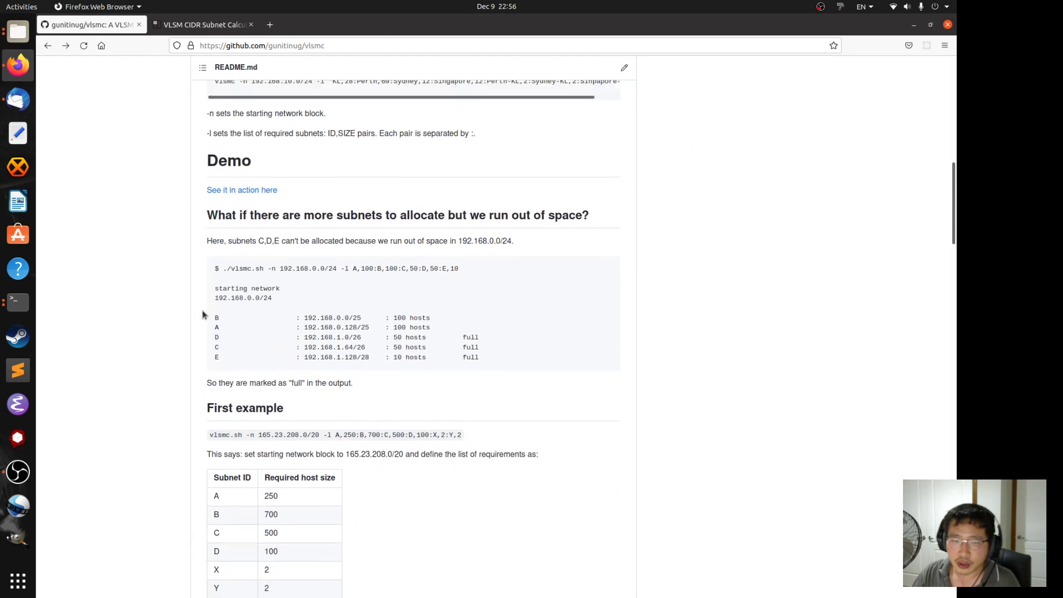
{"action": "scroll", "scroll_direction": "down", "scroll_amount": 3}
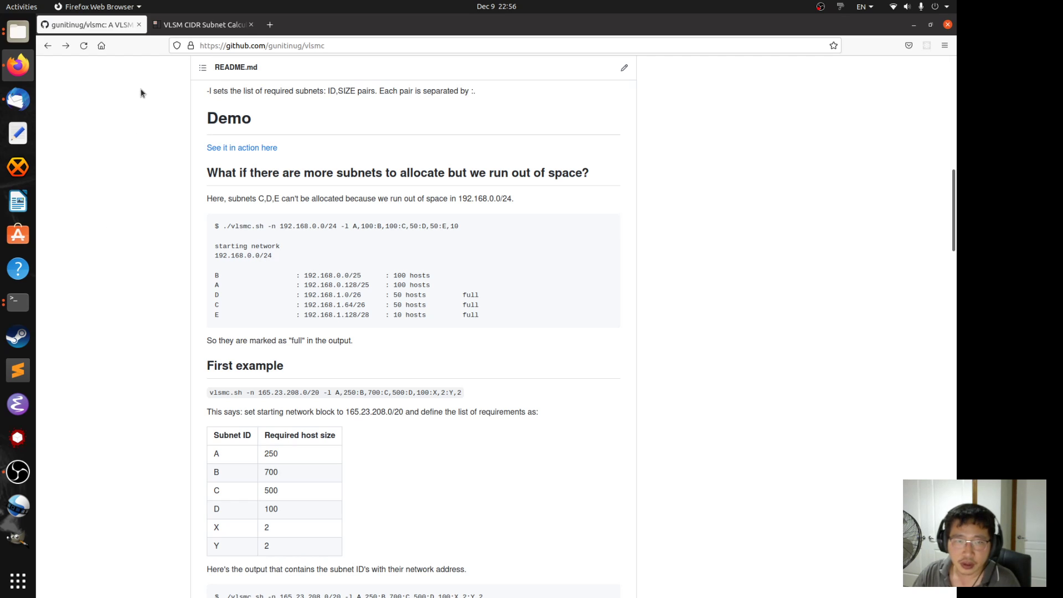
{"action": "mouse_move", "coordinate": [322, 247]}
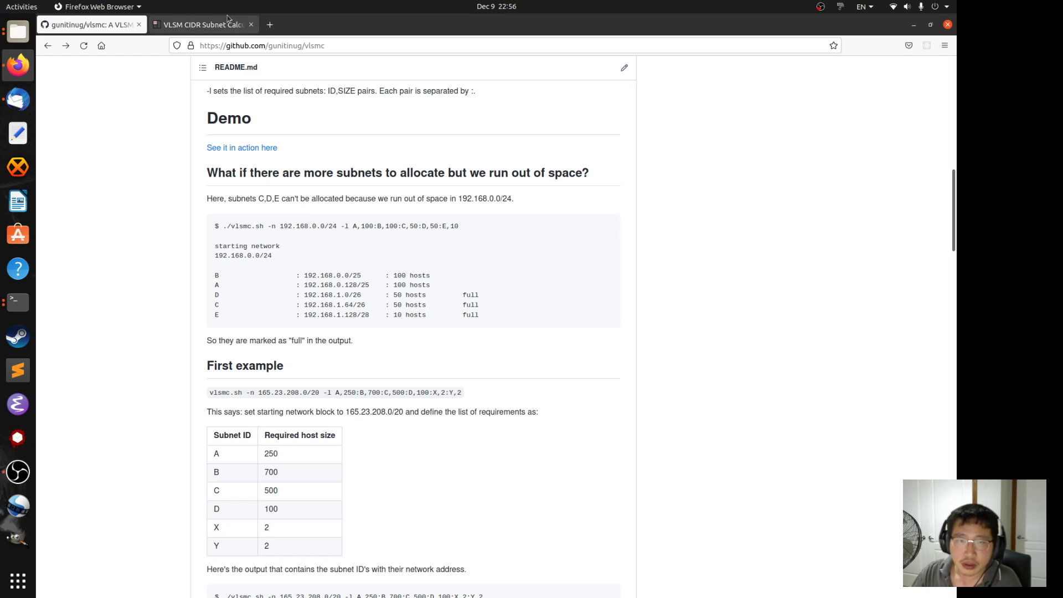
{"action": "left_click", "coordinate": [201, 24]}
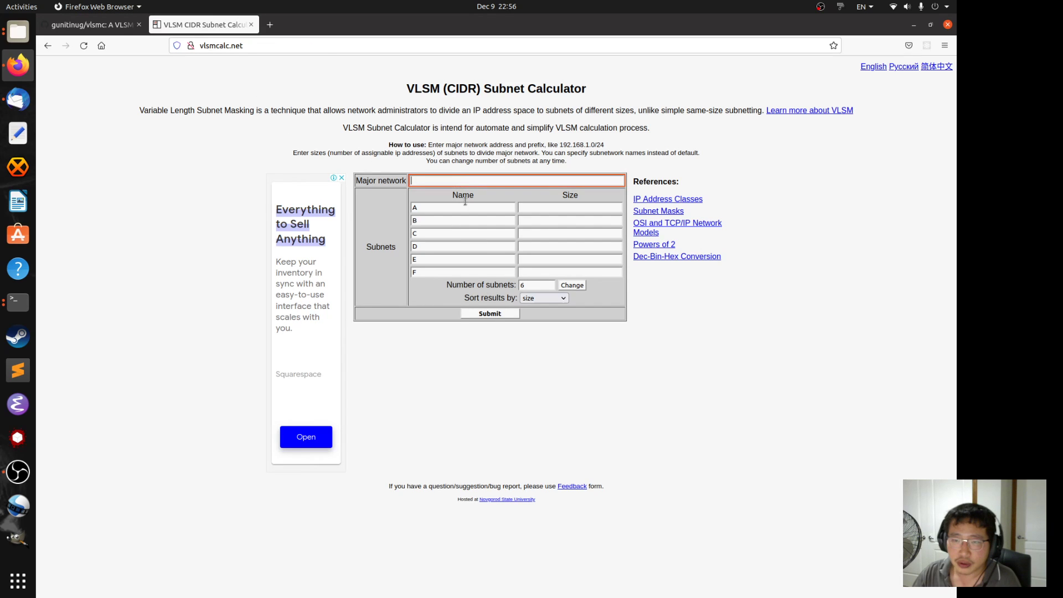
Enter 192.168.0.0/24 with subnet sizes A=100, B=100, C=50, D=50, E=10, checked against the README, and submit
{"action": "type", "text": "192.168.0.0/24"}
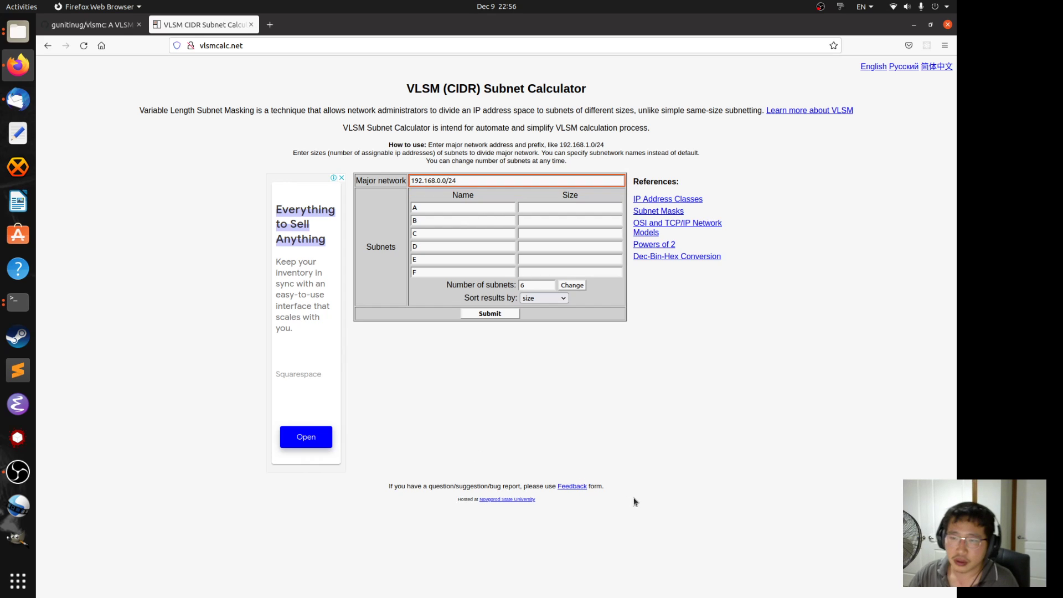
{"action": "left_click", "coordinate": [569, 207]}
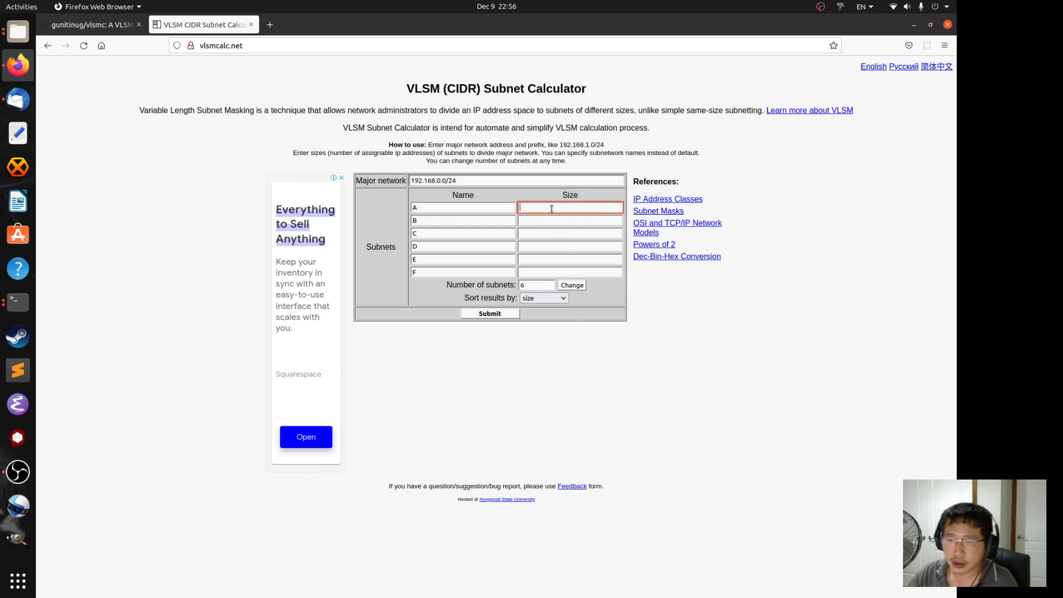
{"action": "left_click", "coordinate": [88, 25]}
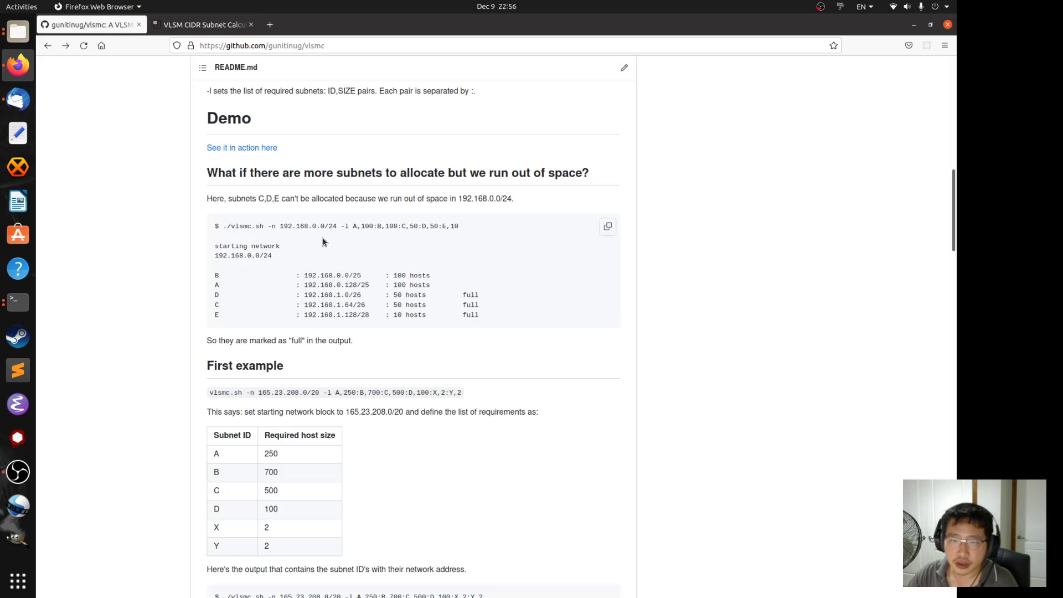
{"action": "mouse_move", "coordinate": [203, 25]}
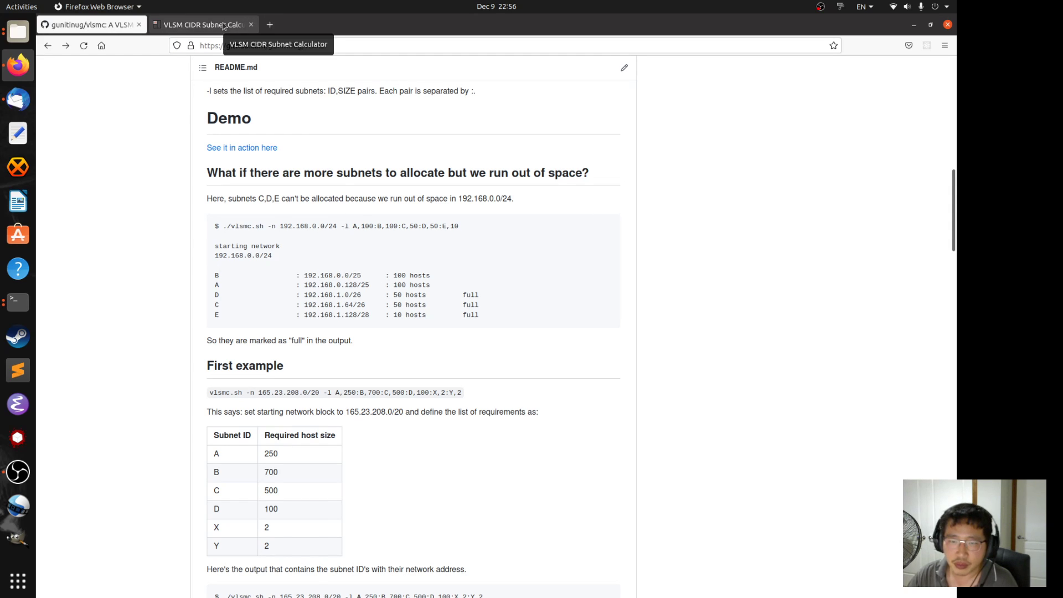
{"action": "left_click", "coordinate": [203, 25]}
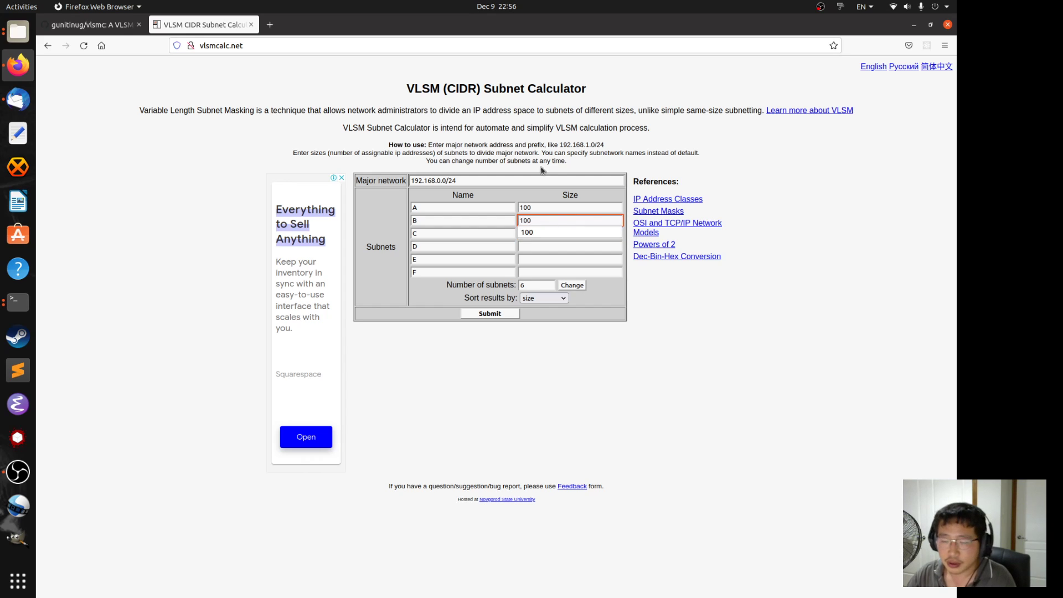
{"action": "left_click", "coordinate": [569, 233]}
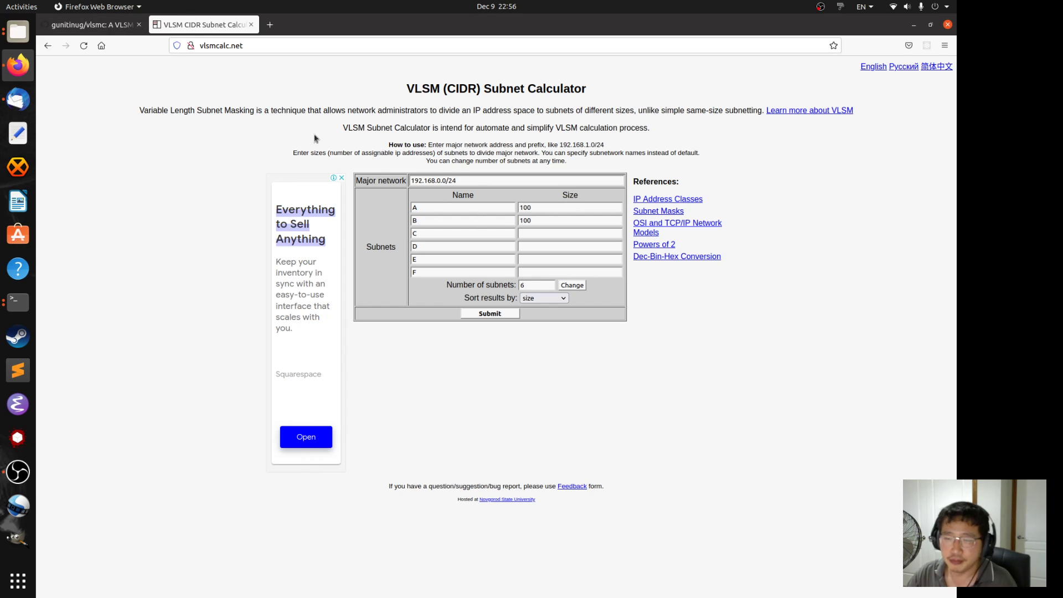
{"action": "left_click", "coordinate": [88, 24]}
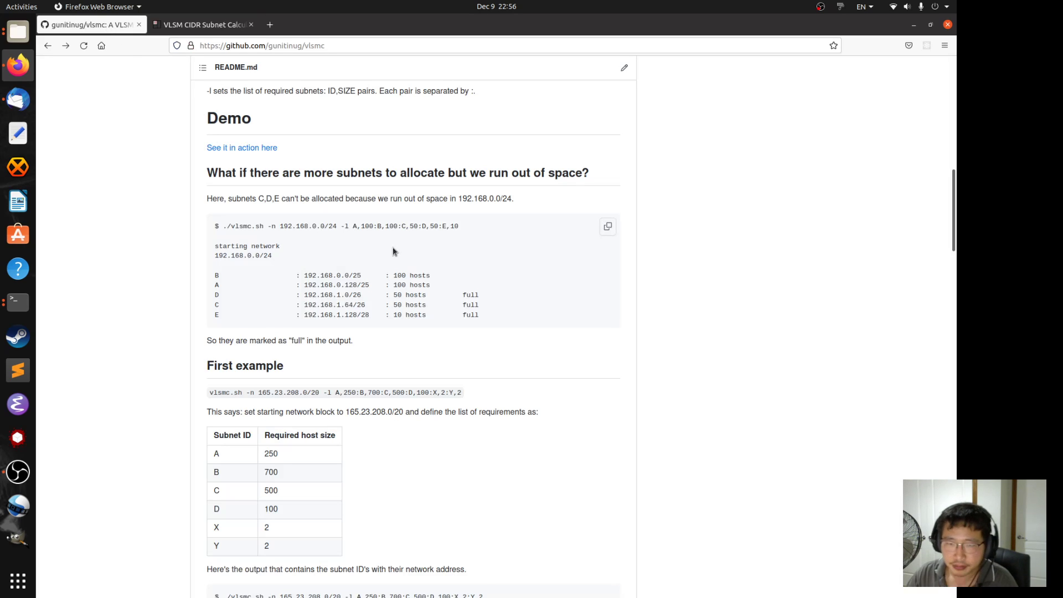
{"action": "left_click", "coordinate": [204, 24]}
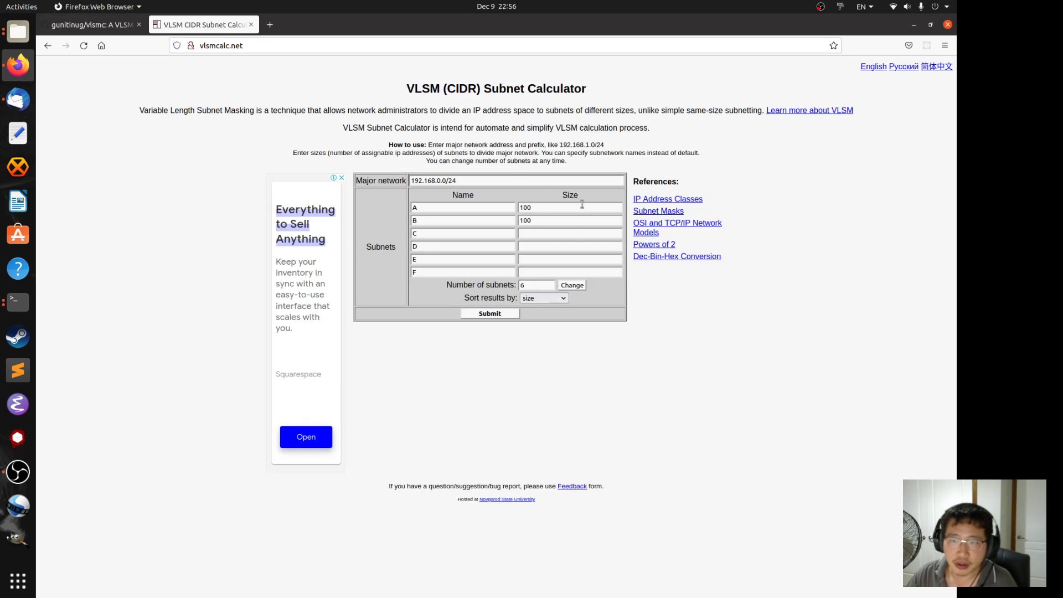
{"action": "type", "text": "6"}
{"action": "type", "text": "10"}
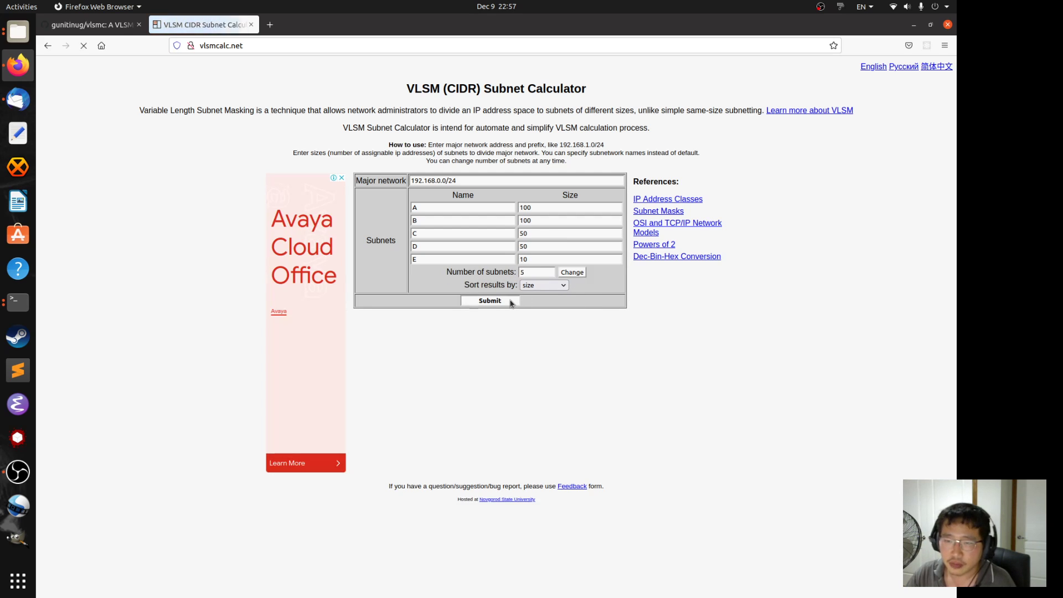
{"action": "left_click", "coordinate": [488, 300]}
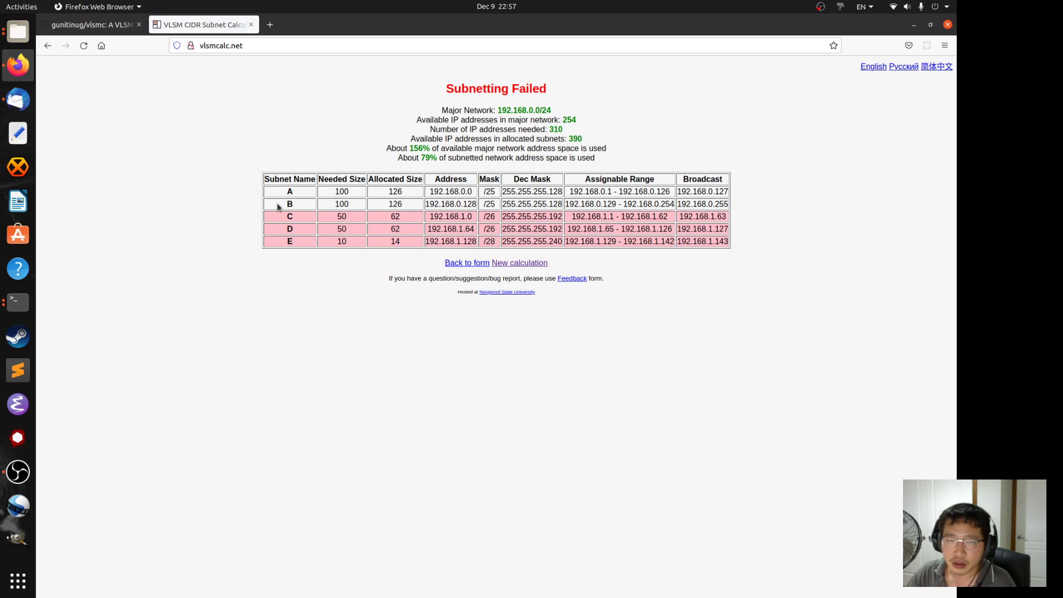
{"action": "mouse_move", "coordinate": [705, 207]}
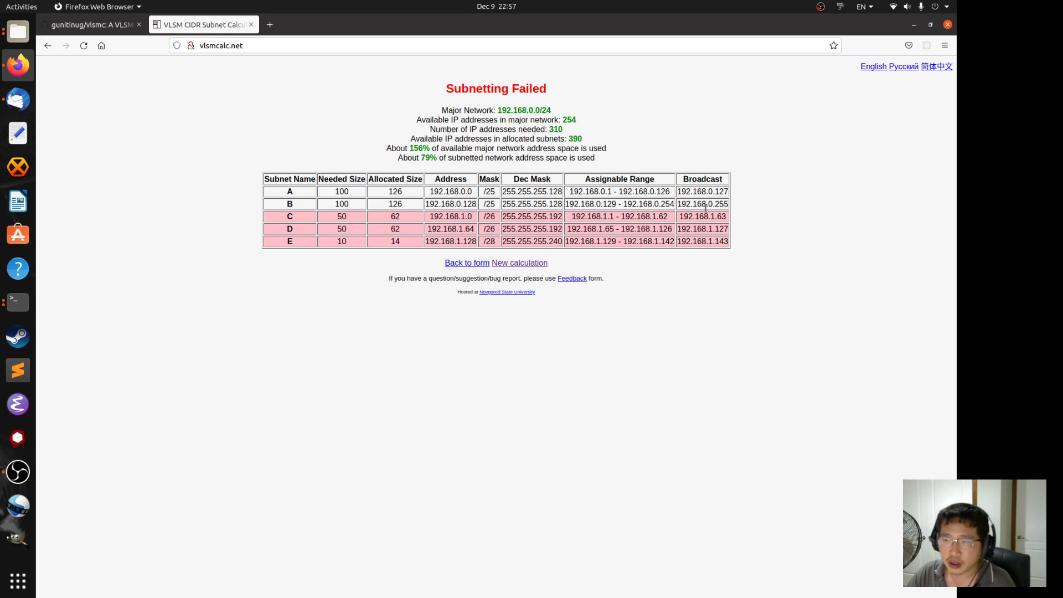
{"action": "mouse_move", "coordinate": [316, 228]}
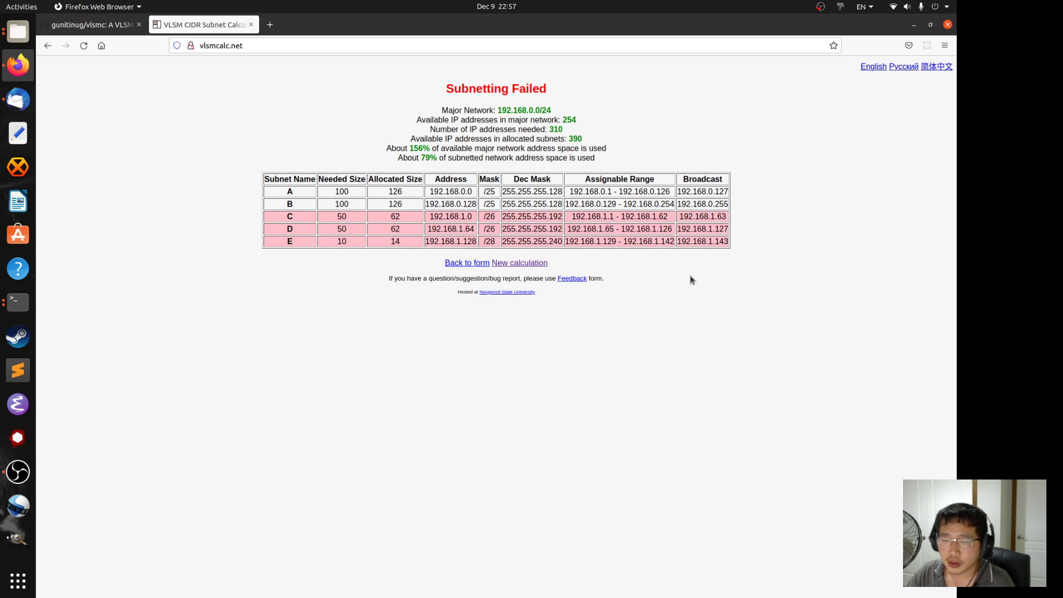
{"action": "mouse_move", "coordinate": [652, 284]}
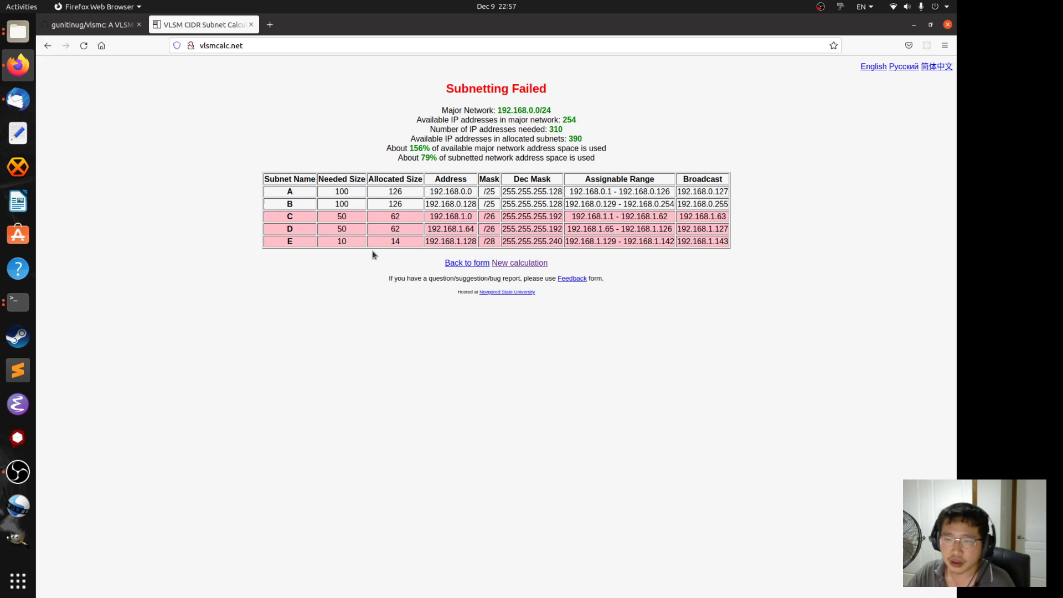
{"action": "mouse_move", "coordinate": [453, 156]}
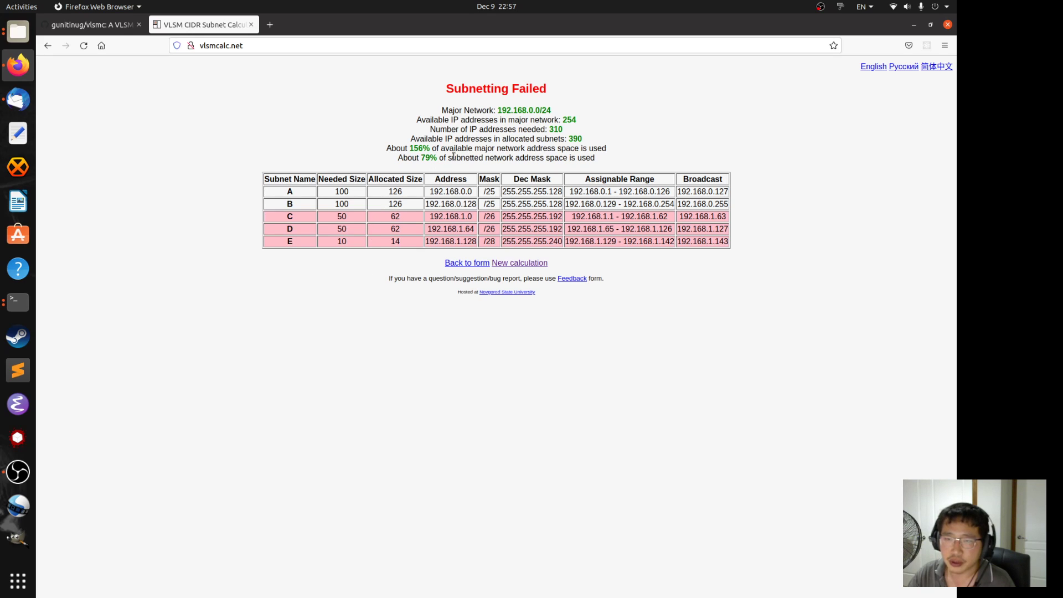
Review the Subnetting Failed result for 192.168.0.0/24 and bring up a terminal in ~/my-apps/vlsmc
{"action": "double_click", "coordinate": [524, 109]}
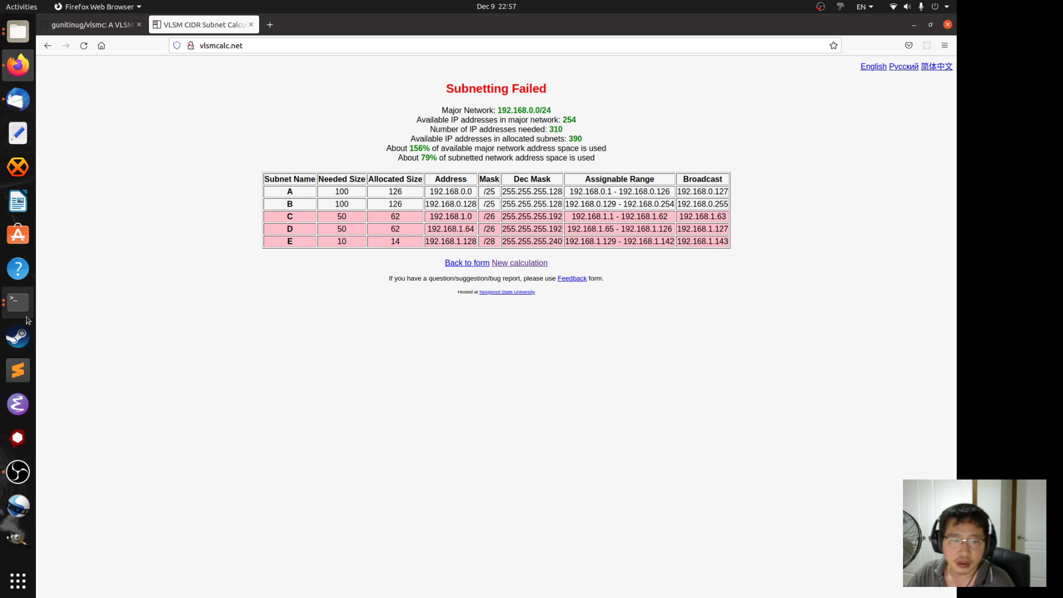
{"action": "left_click", "coordinate": [17, 301]}
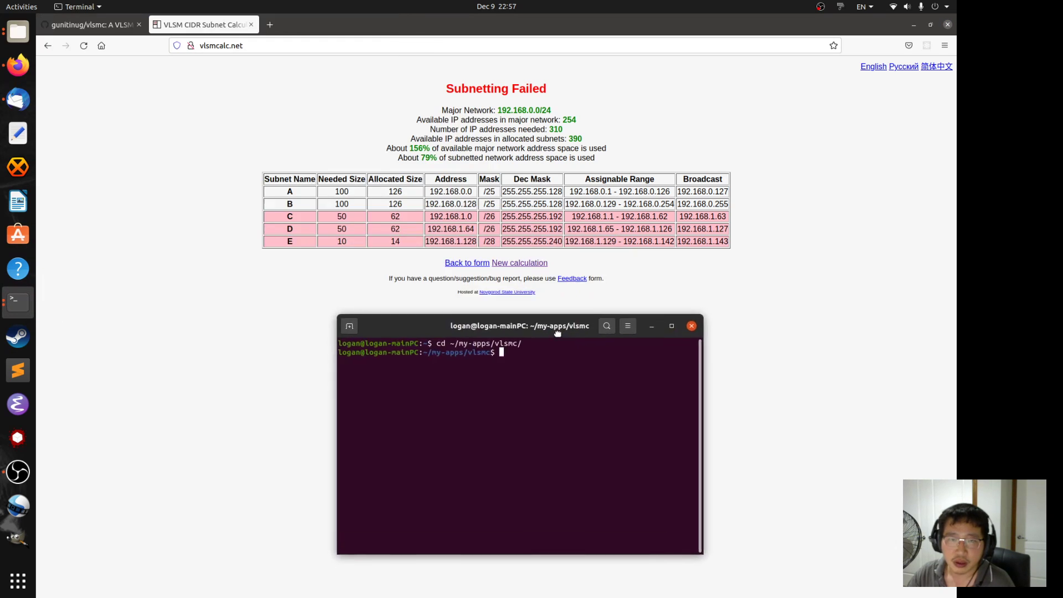
Run ./vlsmc.sh -n 192.168.0.0/24 -l A,100:B,100:C,50:D,50:E,10, which marks C, D and E full
{"action": "left_click_drag", "start_coordinate": [518, 325], "coordinate": [500, 274]}
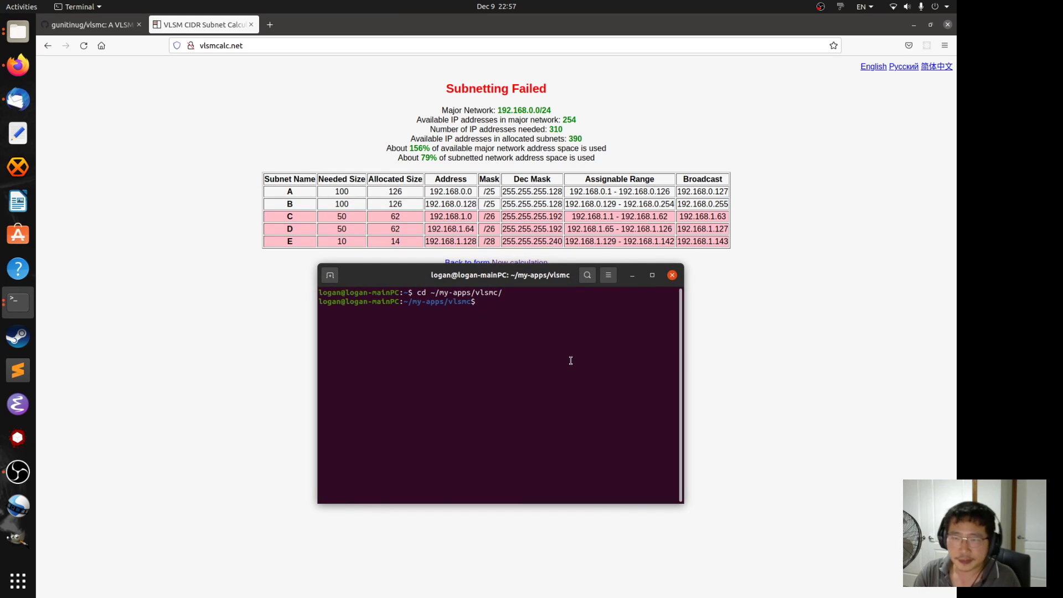
{"action": "type", "text": "./"}
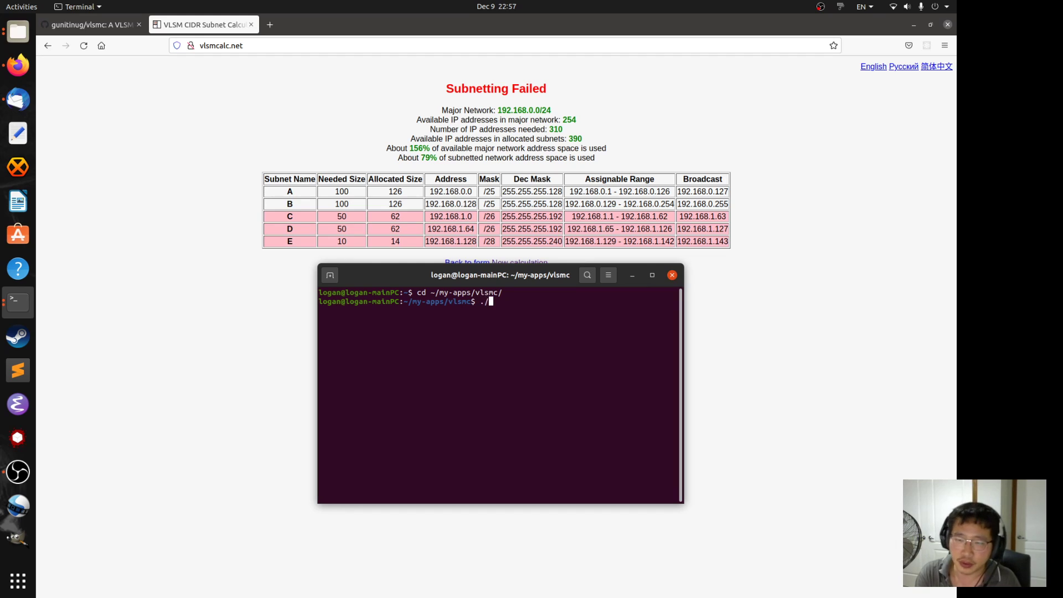
{"action": "type", "text": "vlsmc.sh -n"}
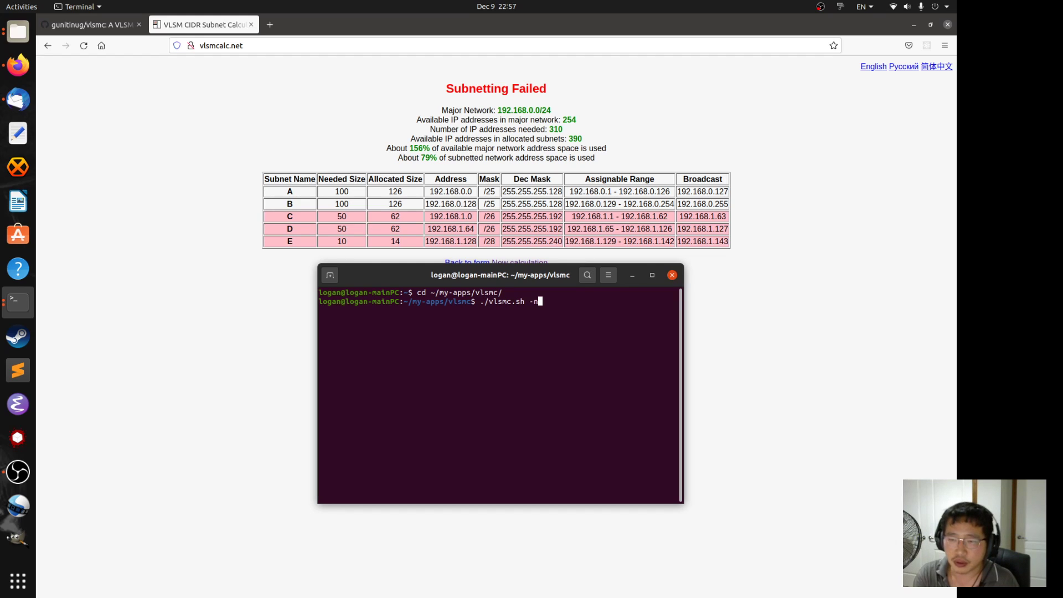
{"action": "type", "text": "192.168.0.0/24 -l"}
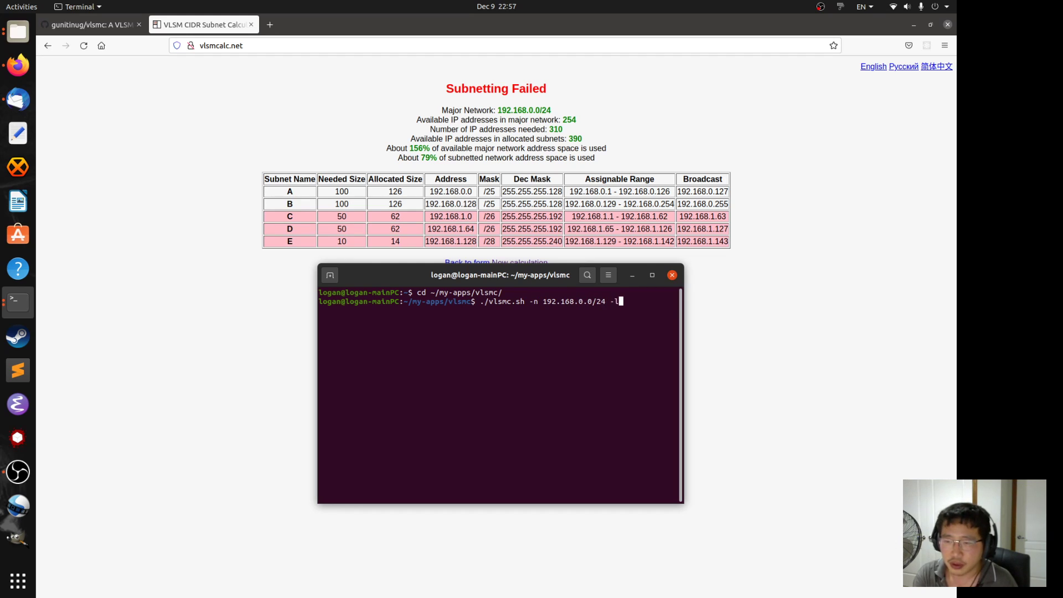
{"action": "type", "text": "A,"}
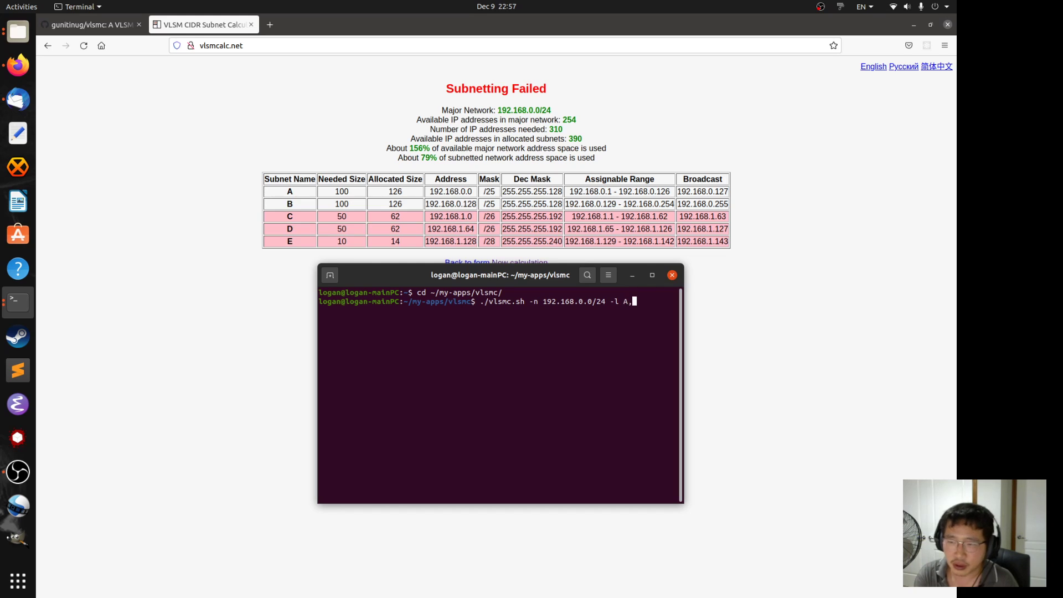
{"action": "type", "text": "100:B,"}
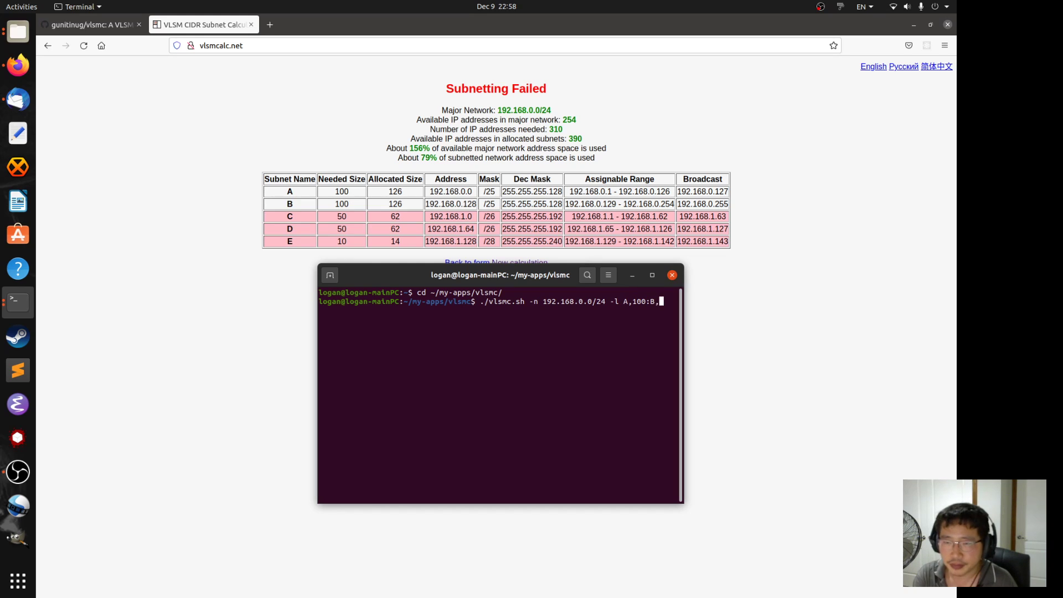
{"action": "type", "text": "100:C"}
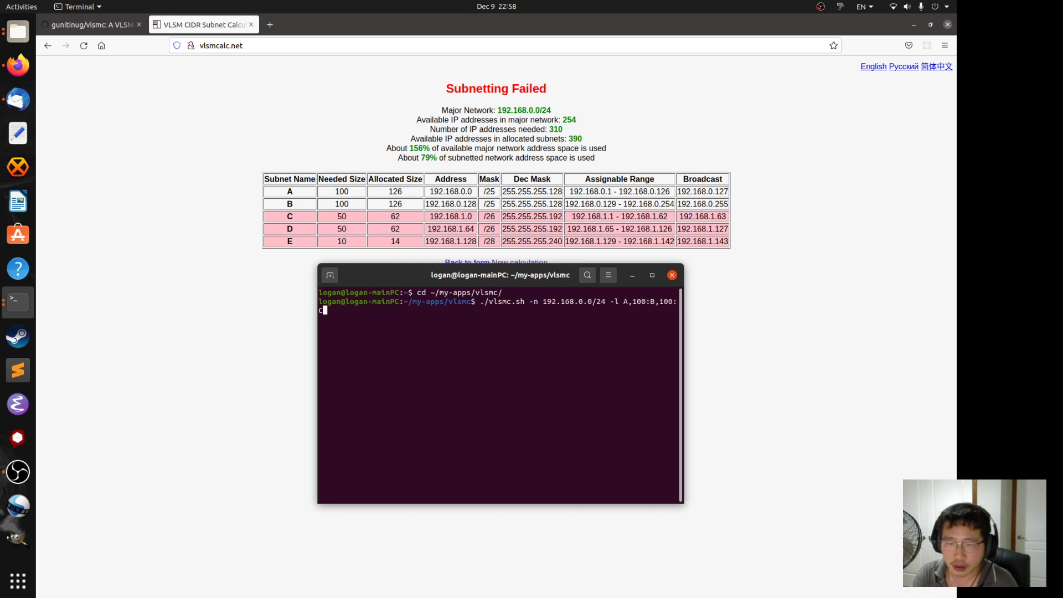
{"action": "type", "text": ","}
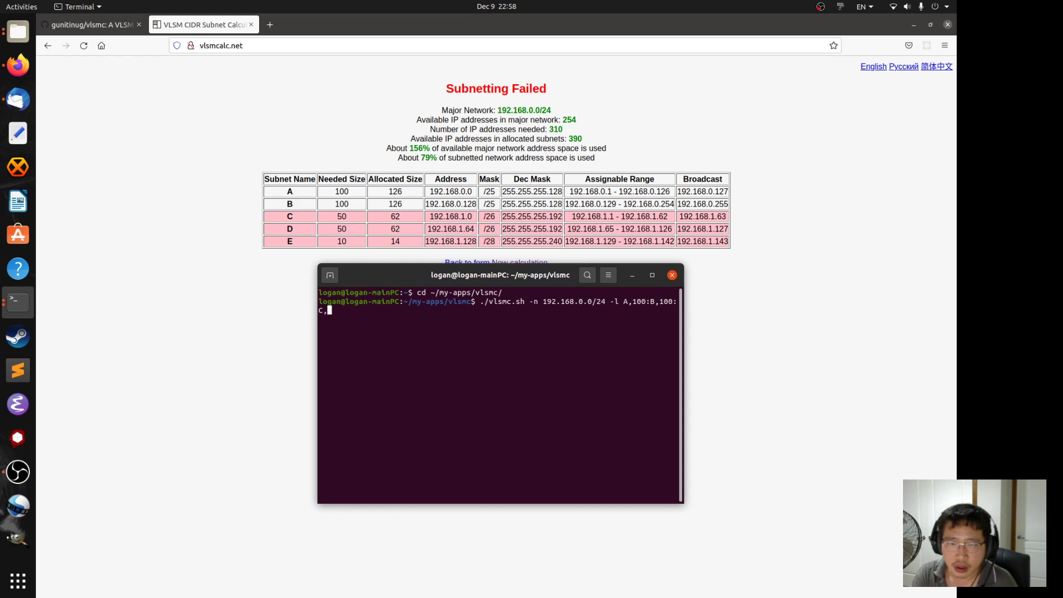
{"action": "type", "text": "50:"}
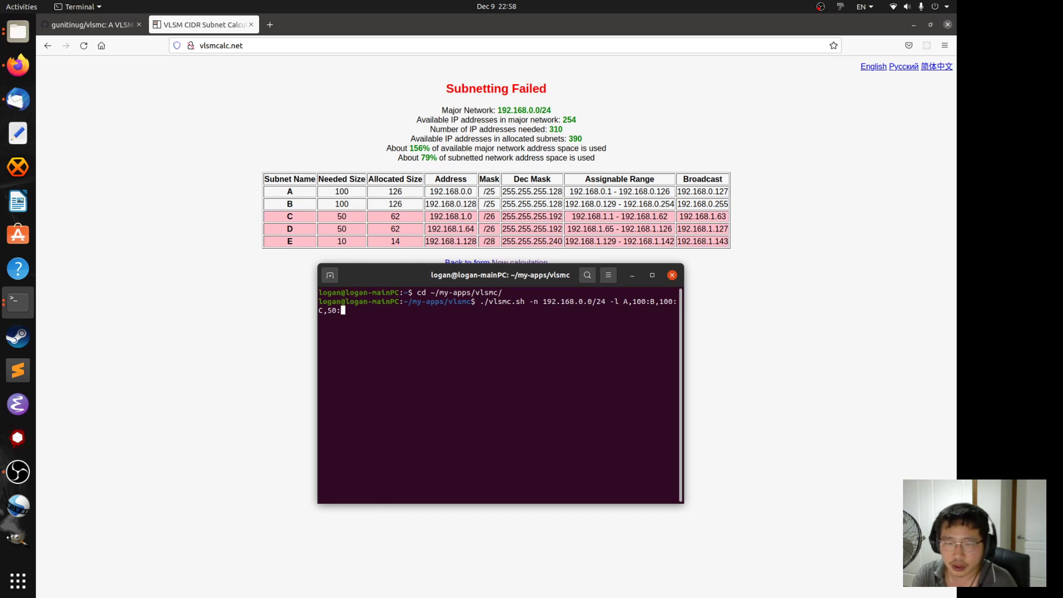
{"action": "type", "text": "D,50:E,10"}
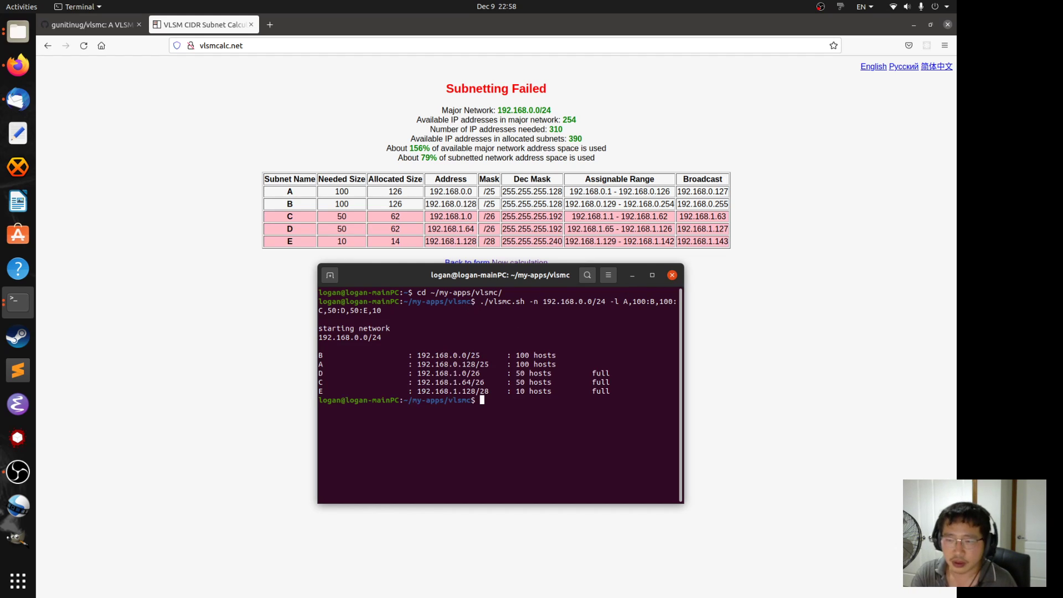
{"action": "mouse_move", "coordinate": [408, 328]}
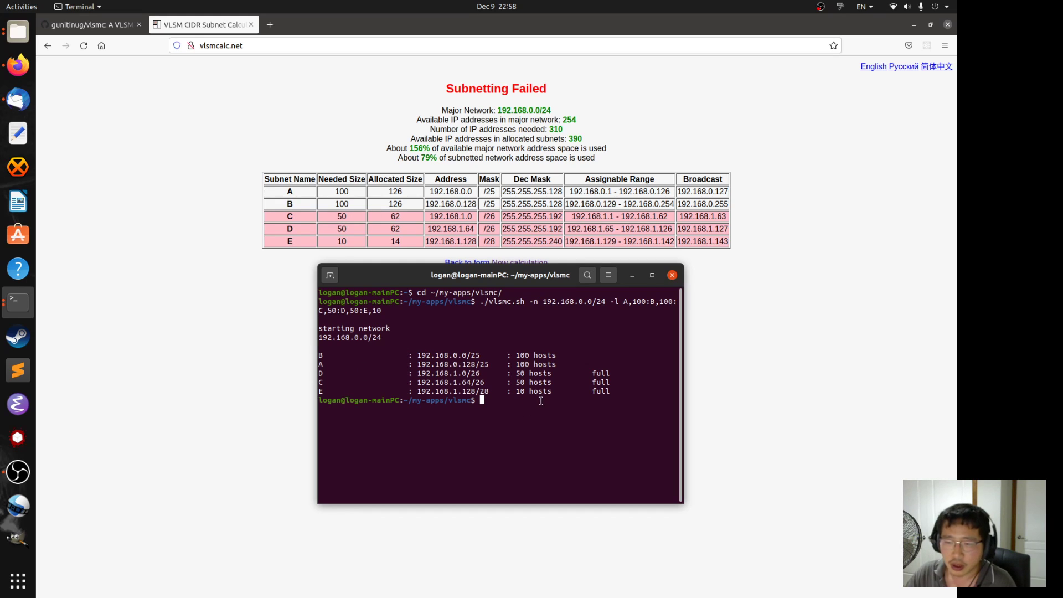
{"action": "mouse_move", "coordinate": [485, 399]}
{"action": "type", "text": "./vlsmc.sh -n 192.168.0.50/24 -l A,100:B,100:C,50:D,50:E,10"}
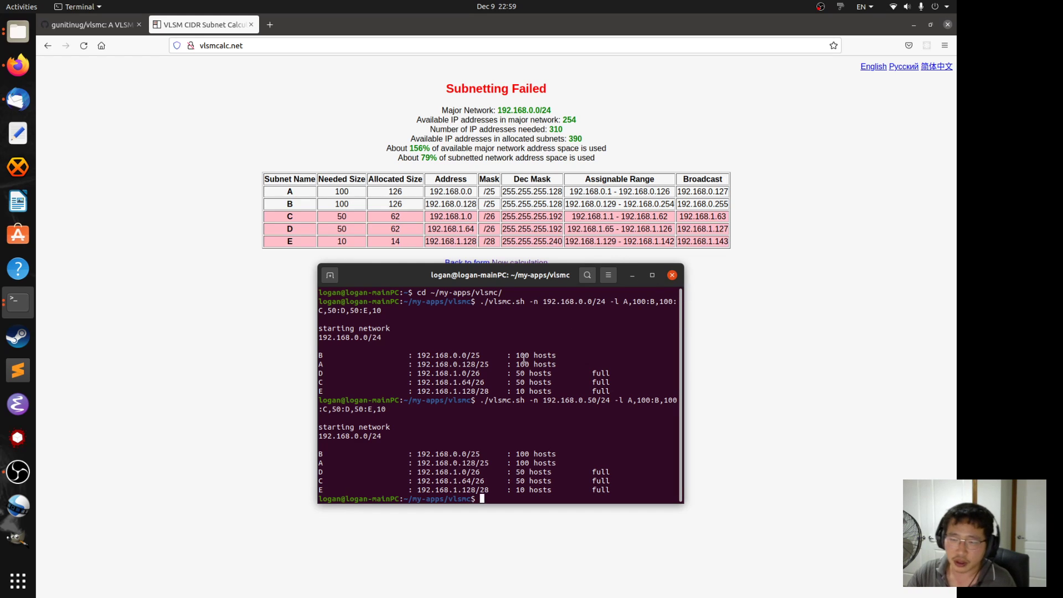
Pick out the network address in the 192.168.0.50/24 rerun command, whose output still marks C, D, E full
{"action": "double_click", "coordinate": [552, 399]}
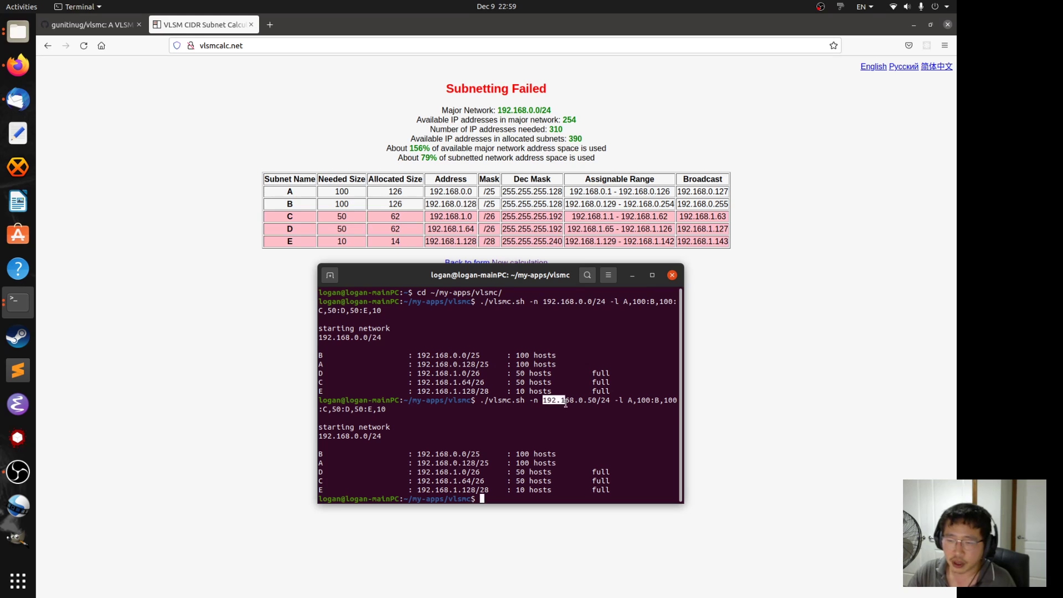